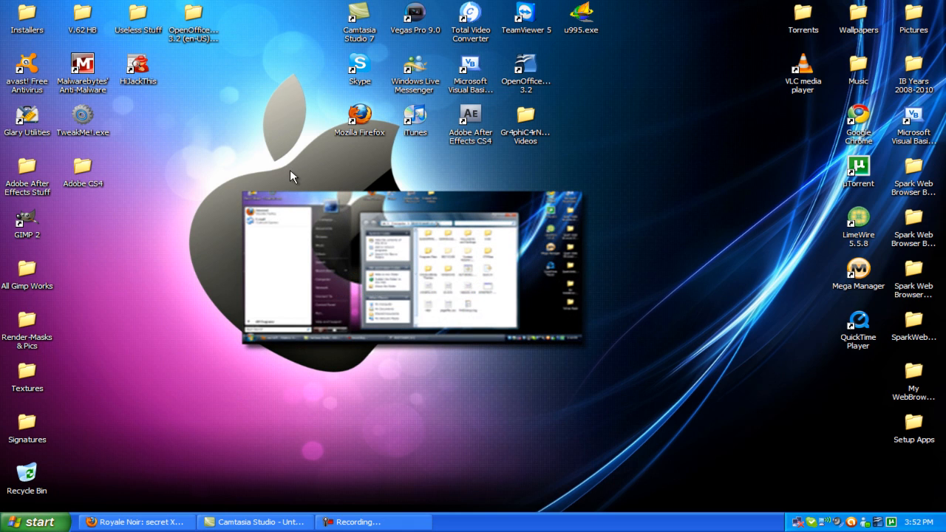
- Restore Firefox from the taskbar to show the ViOrb Vista start button page
left_click(36, 522)
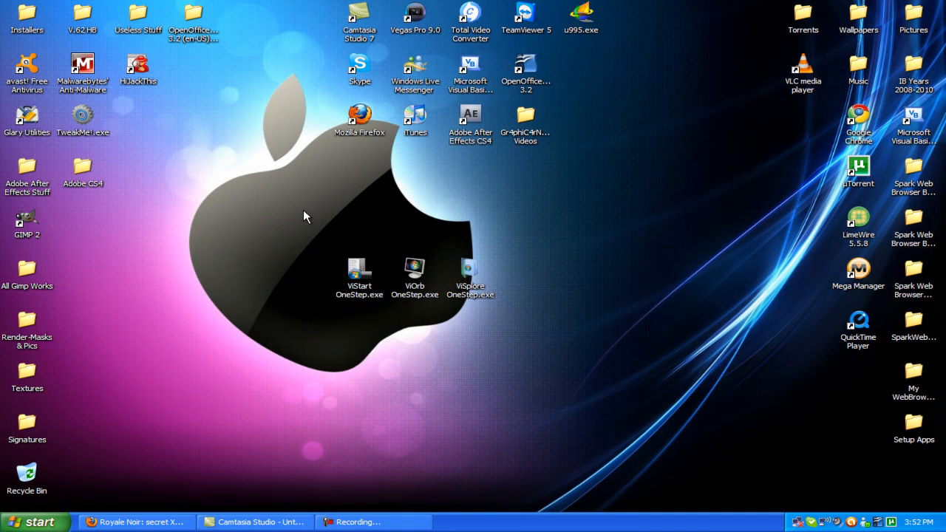
left_click(136, 522)
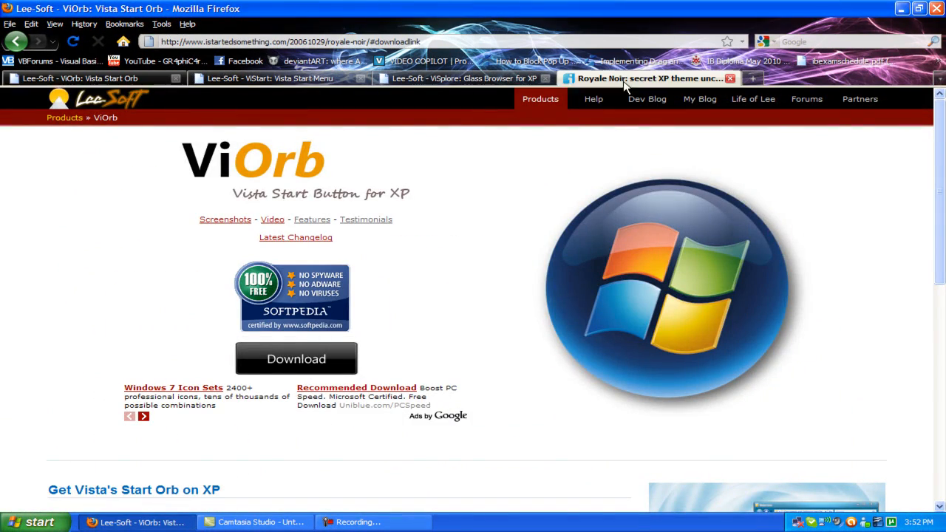
- From the Royale Noir article, save the Royale Noir (.ZIP) download as royale_noir.zip
left_click(650, 78)
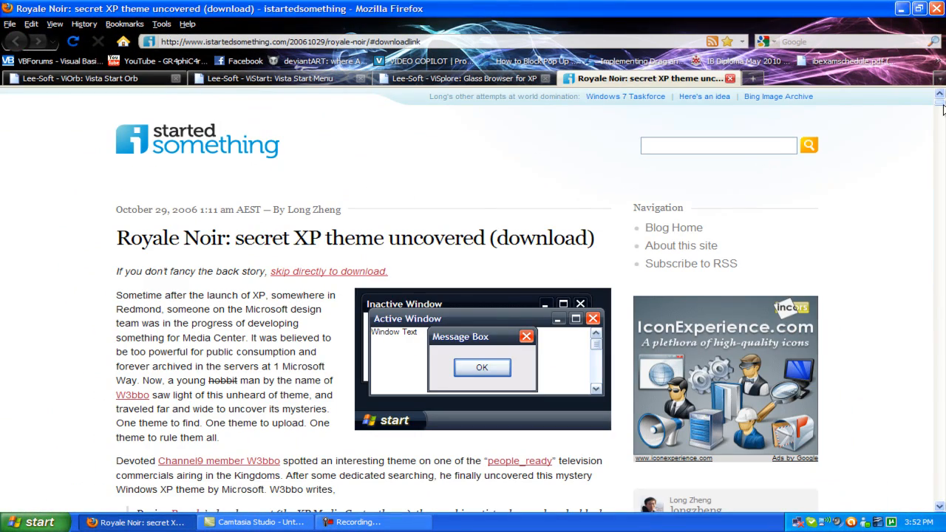
scroll("down", 3)
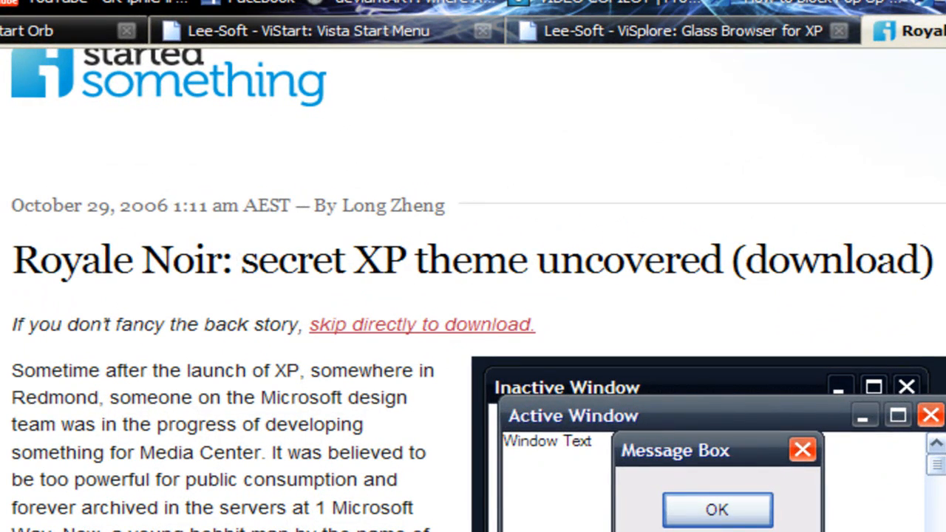
mouse_move(605, 338)
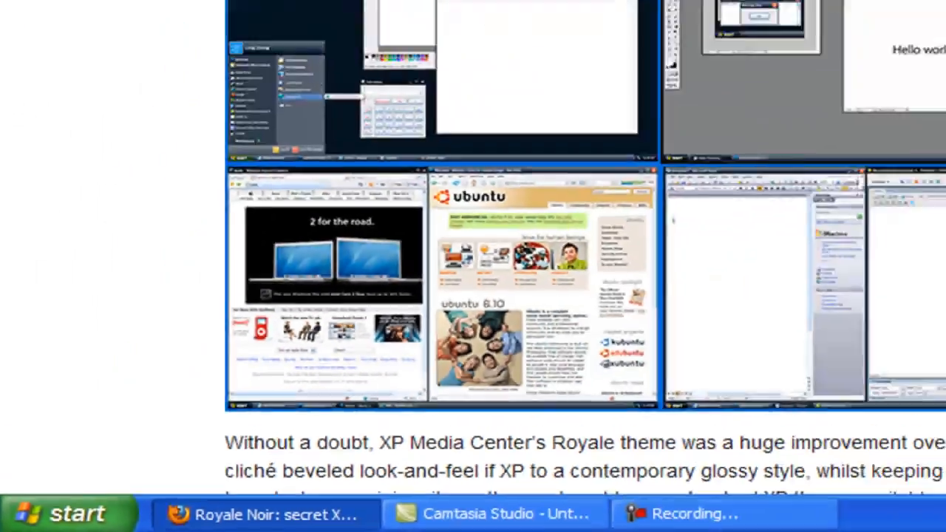
left_click(266, 514)
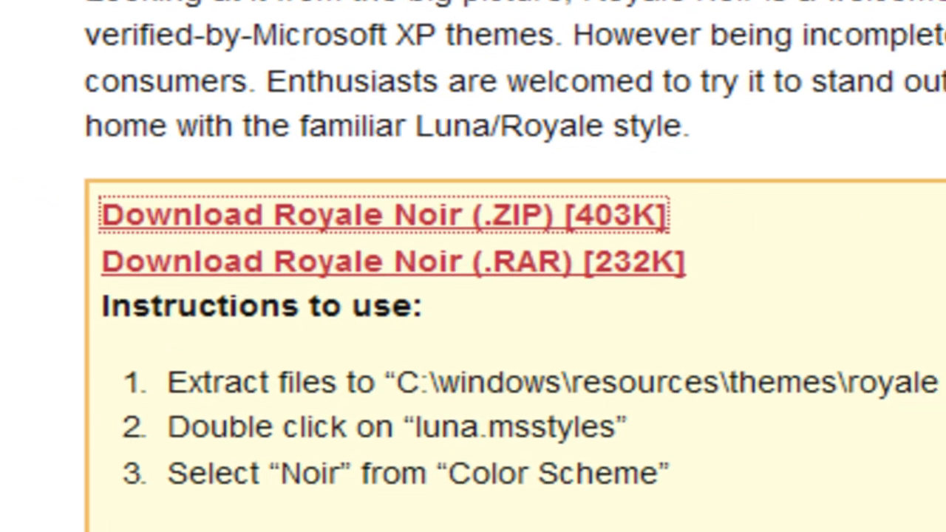
left_click(384, 216)
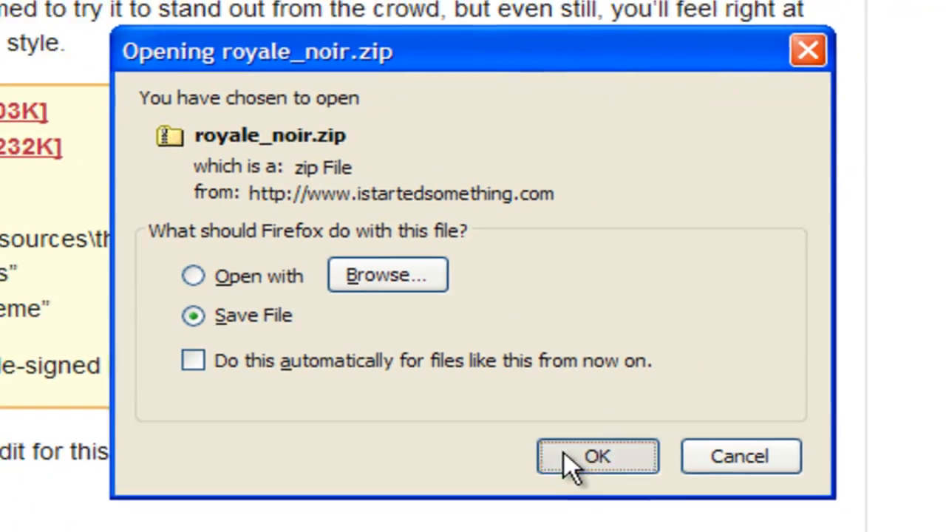
left_click(598, 456)
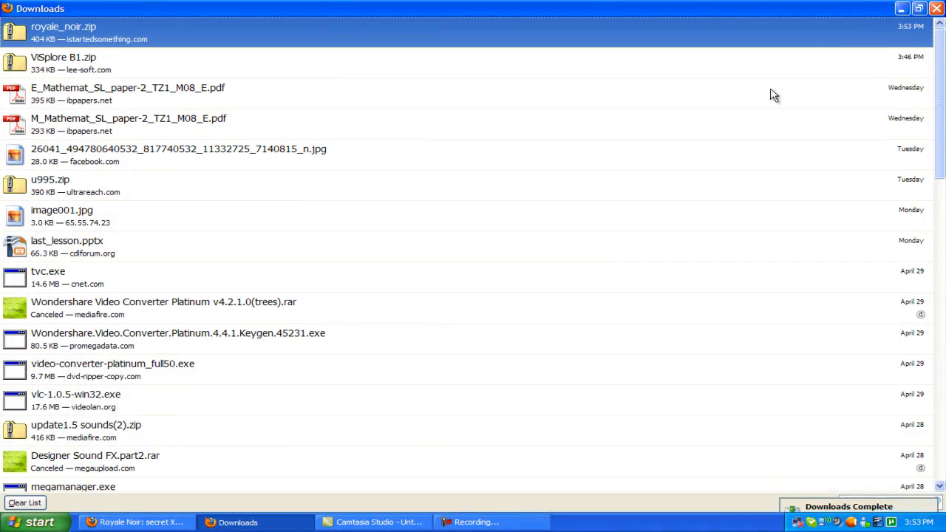
left_click(136, 523)
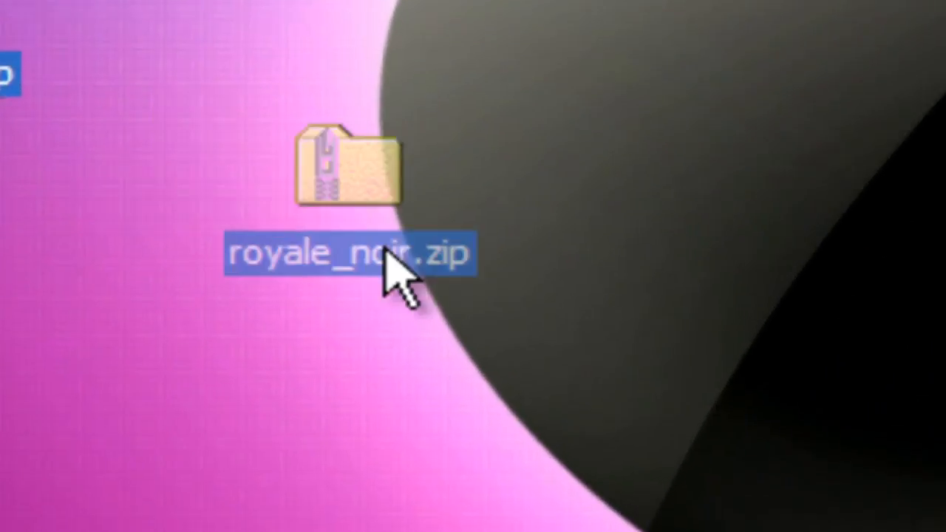
- View Read Me.txt from royale_noir.zip in Notepad, positioned up the screen, then bring up Start
double_click(345, 170)
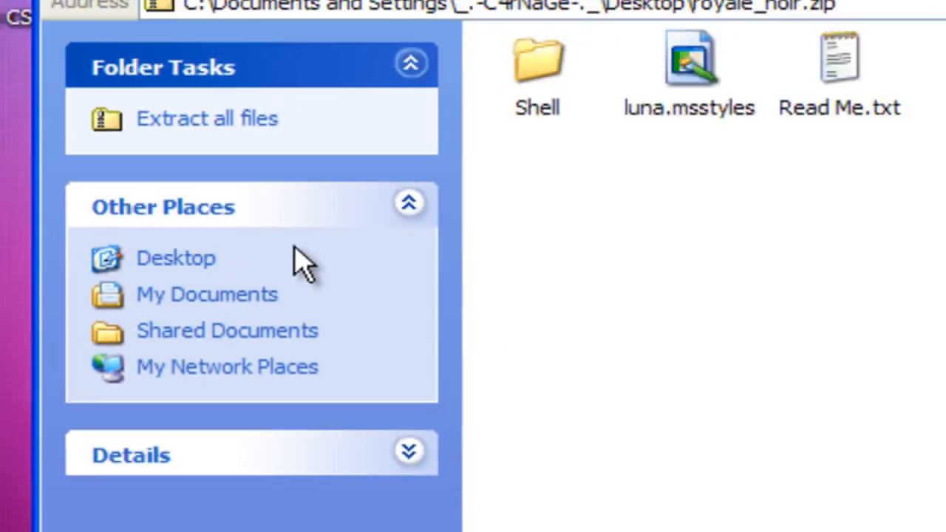
left_click(855, 26)
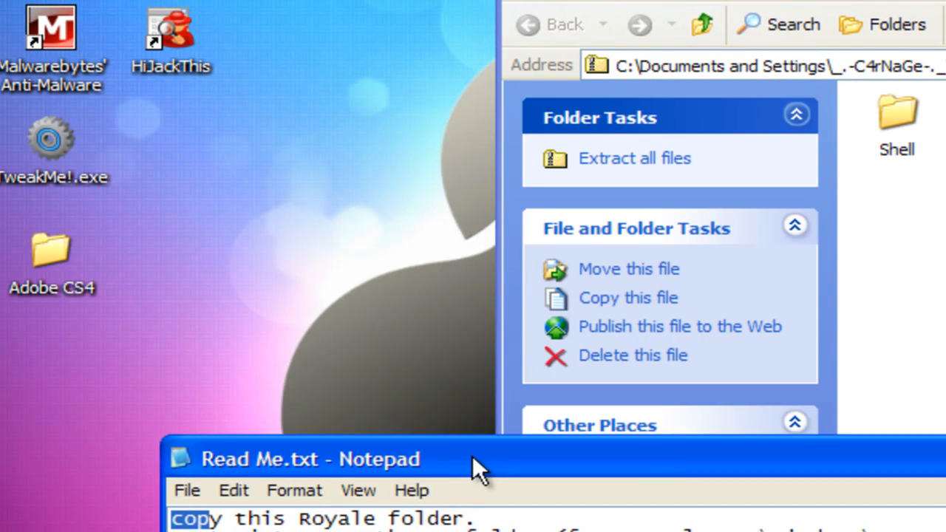
left_click_drag(480, 458, 466, 178)
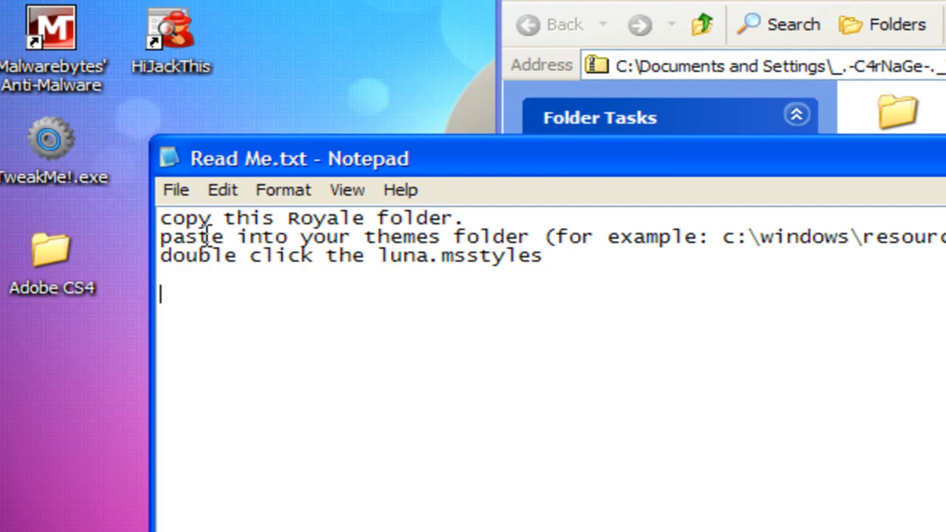
left_click_drag(160, 218, 354, 217)
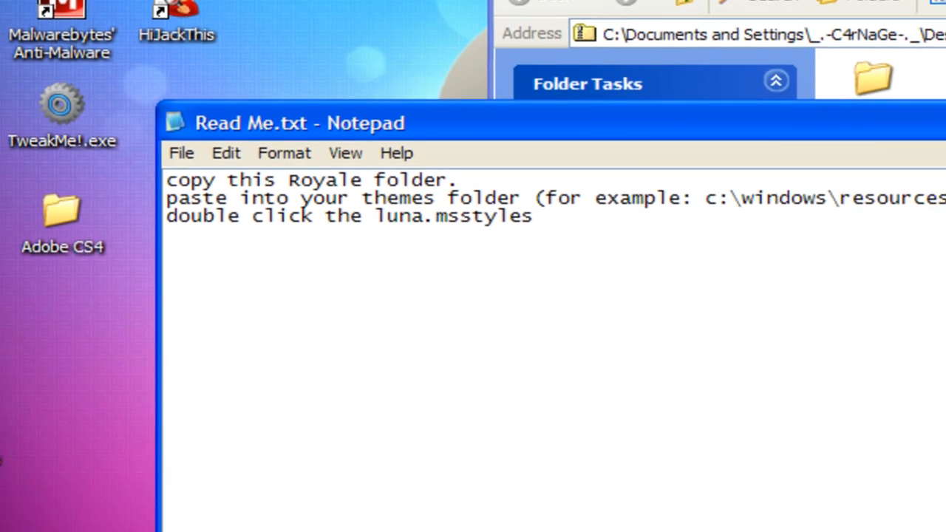
left_click(29, 519)
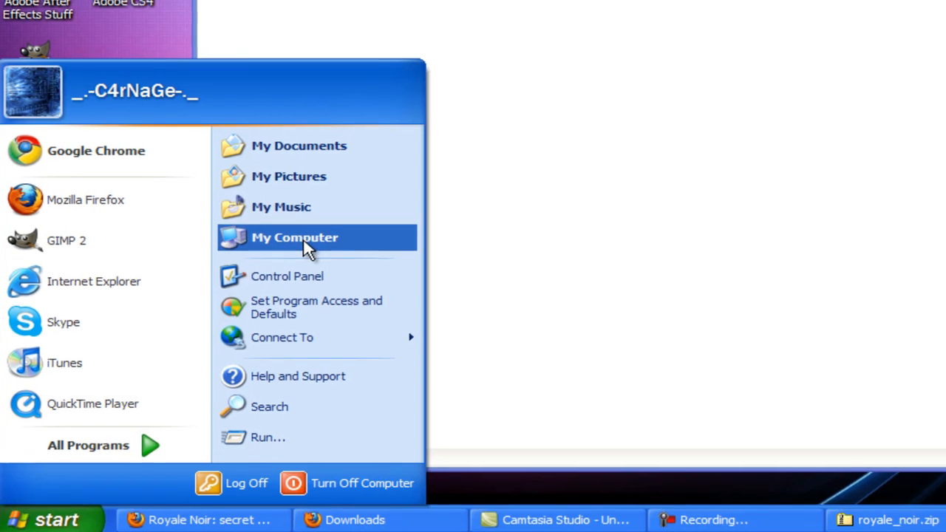
- Browse My Computer to C:\WINDOWS\Resources\Themes and paste the royale noir folder there
left_click(294, 236)
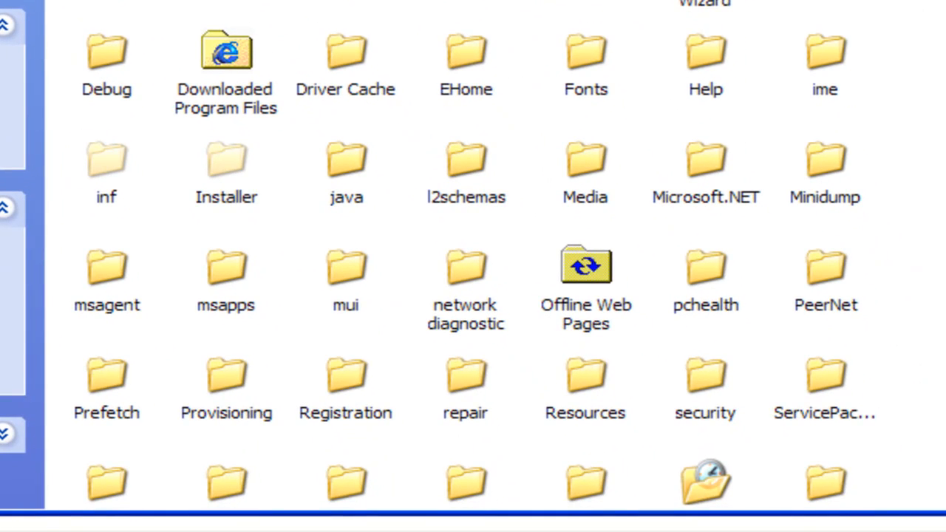
scroll("down", 3)
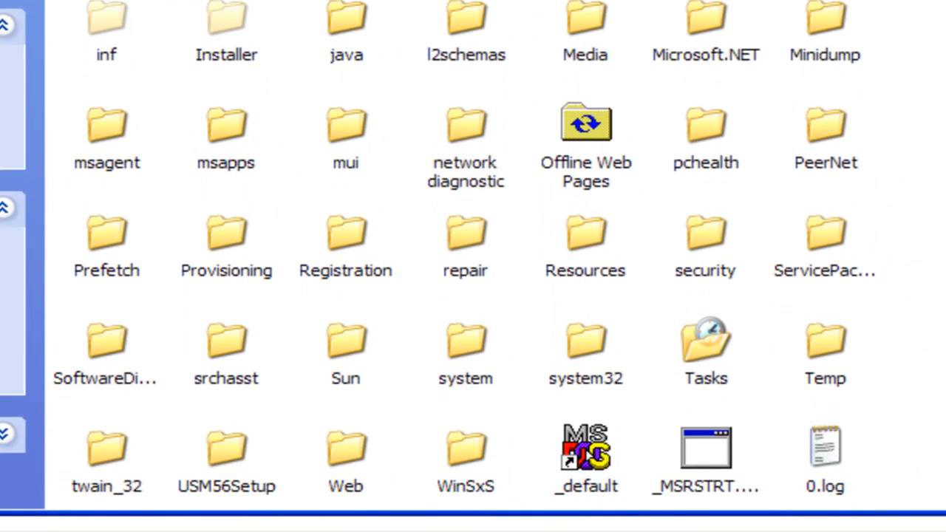
double_click(586, 244)
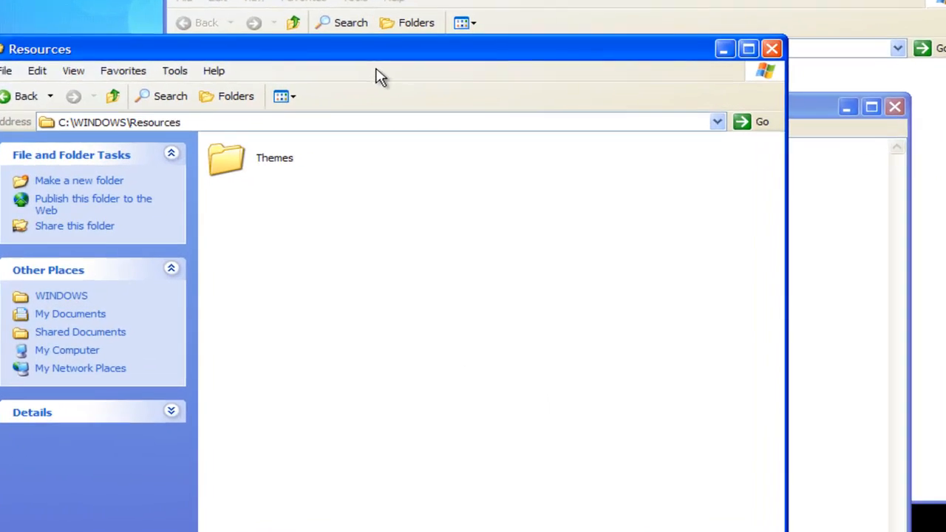
double_click(226, 160)
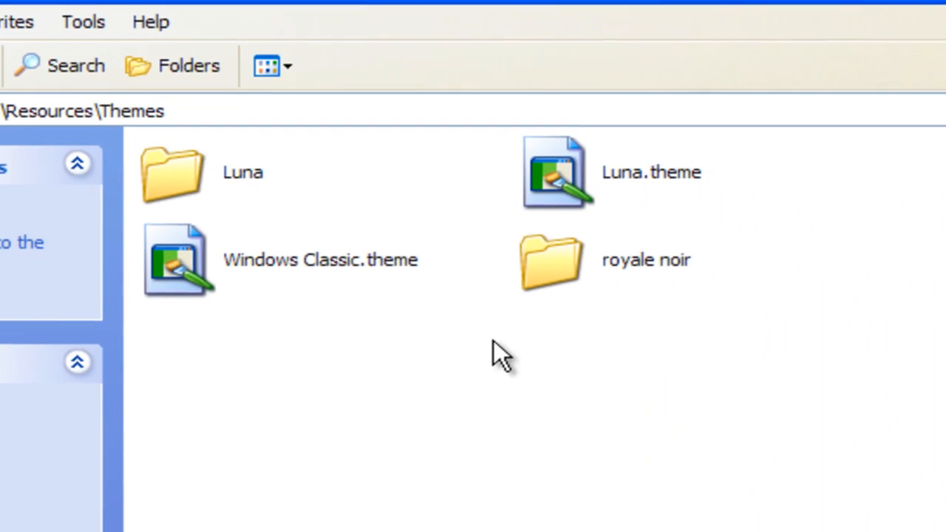
right_click(502, 353)
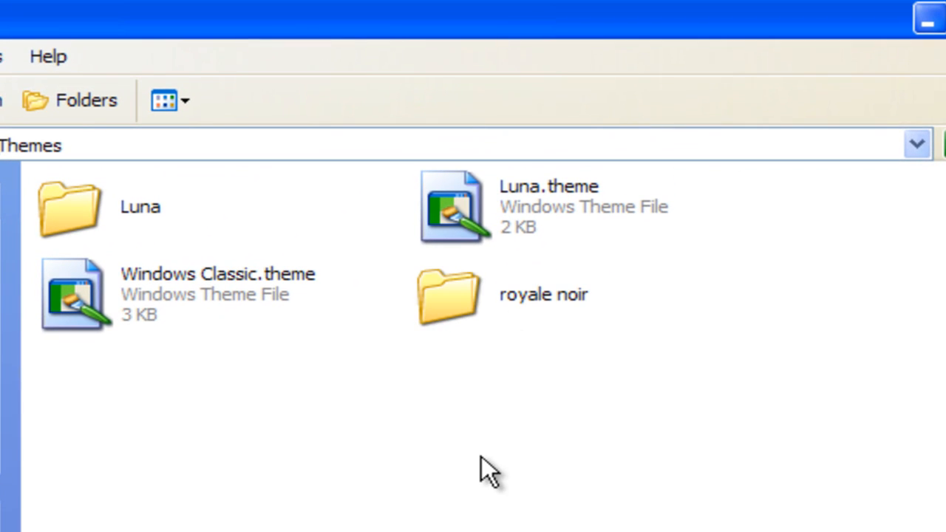
mouse_move(521, 428)
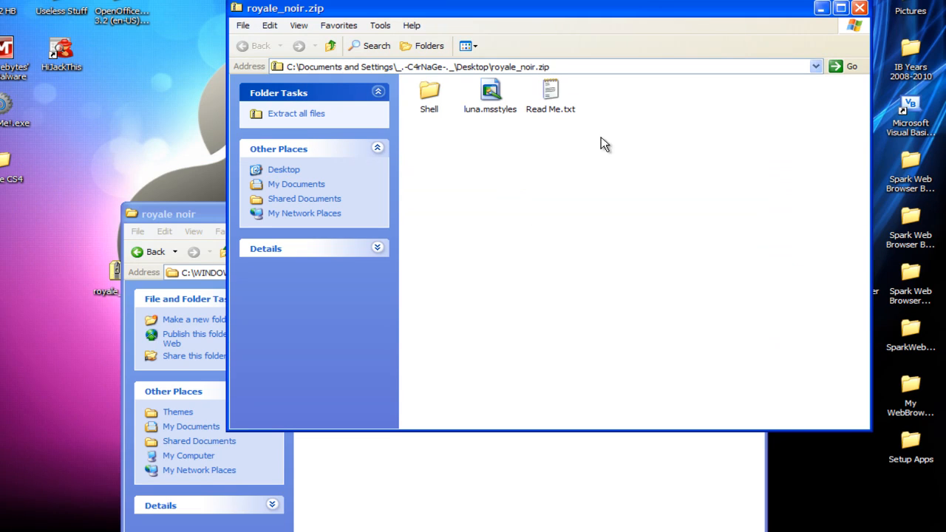
- Select all of the royale noir folder contents with Ctrl+A
key("ctrl+a")
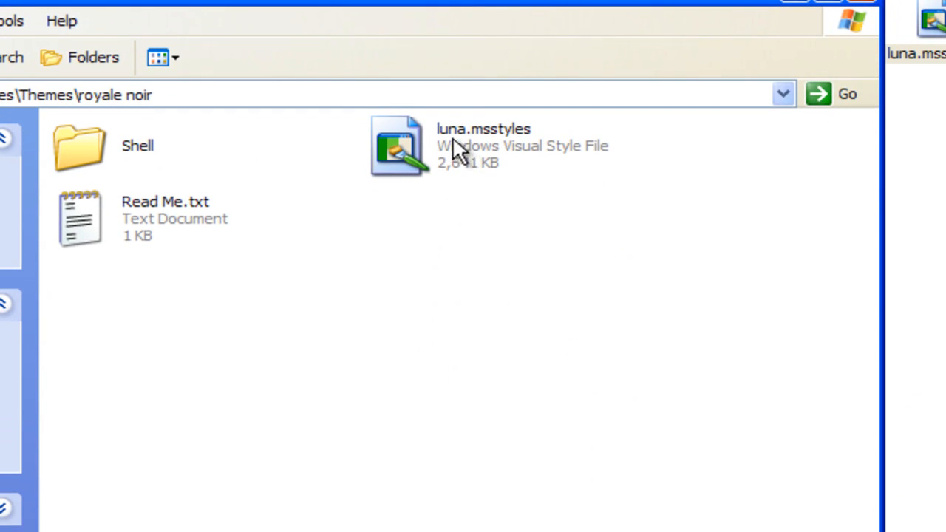
mouse_move(426, 160)
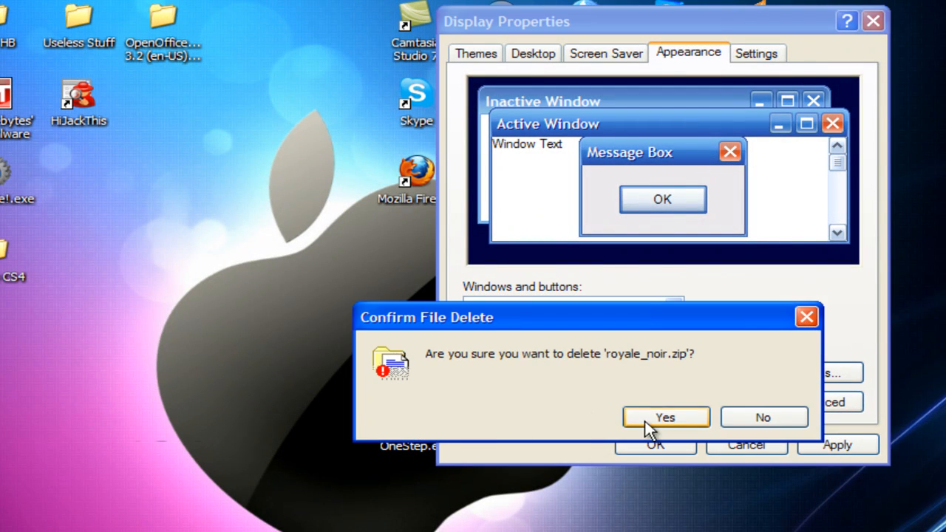
- Confirm deleting royale_noir.zip in the Confirm File Delete dialog
left_click(665, 417)
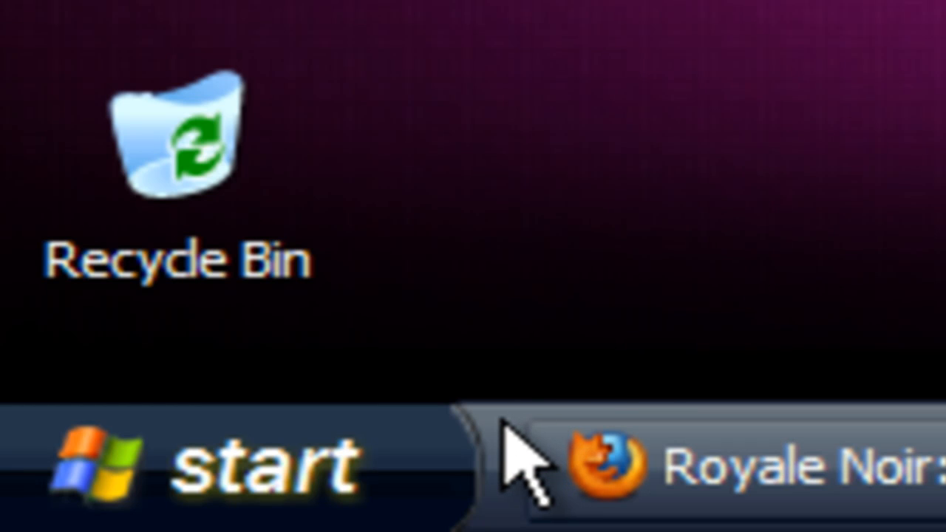
mouse_move(517, 458)
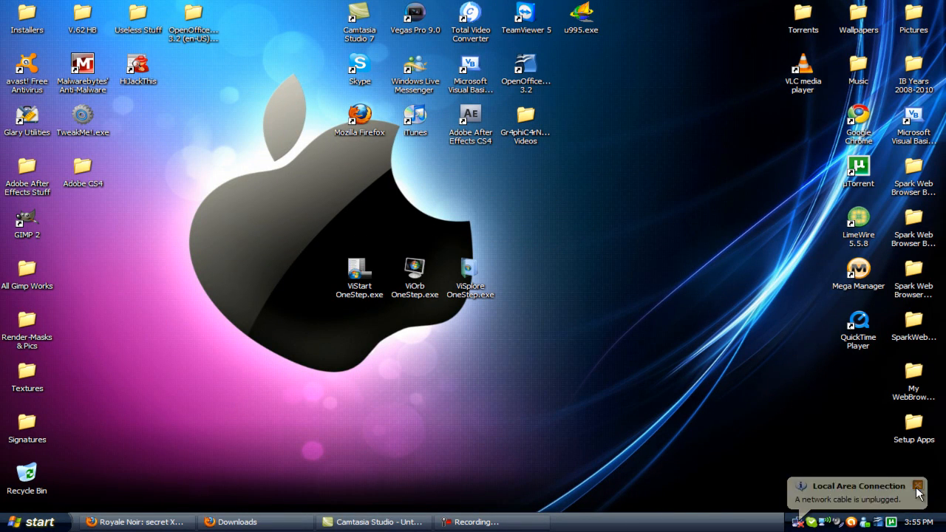
- Bring the Royale Noir article back up in Firefox and scroll further down it
left_click(236, 522)
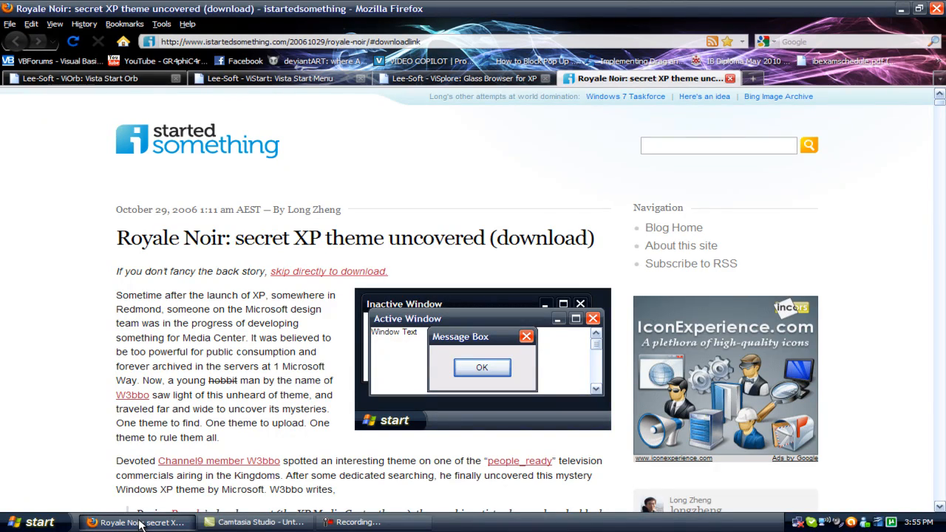
mouse_move(571, 178)
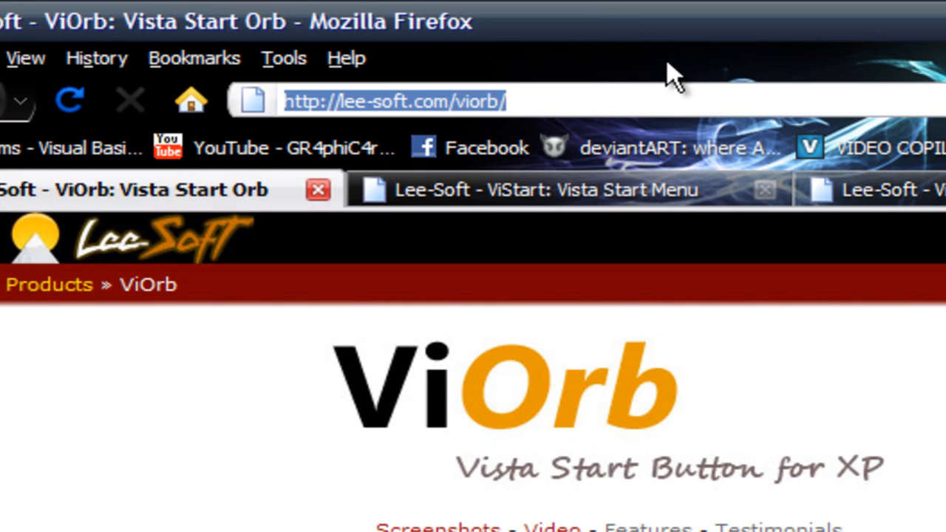
mouse_move(555, 96)
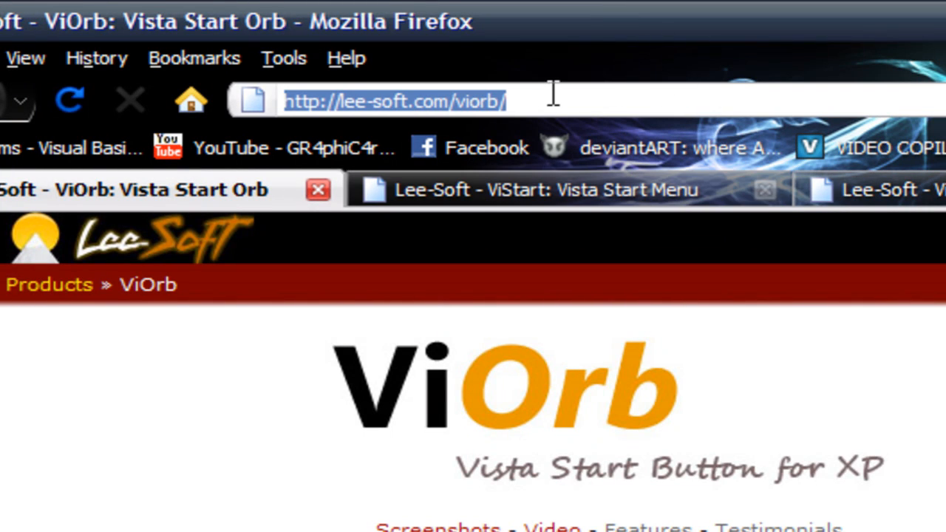
scroll("down", 3)
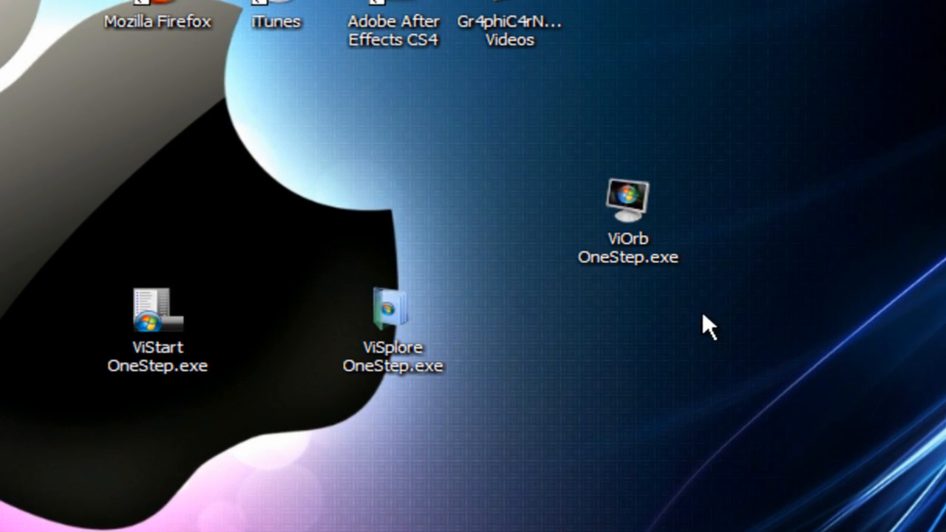
- Drag the OneStep.exe installer icons together into a row mid-desktop
left_click_drag(628, 215, 273, 318)
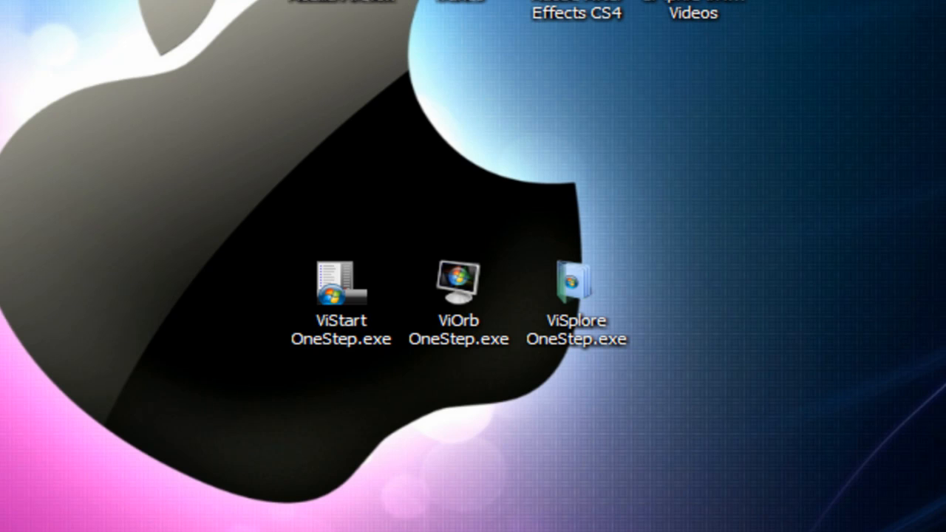
mouse_move(464, 299)
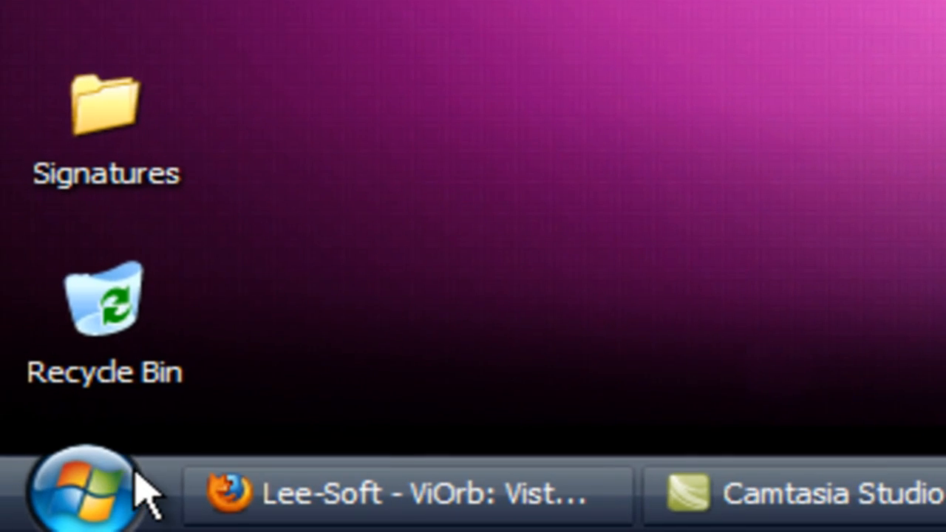
mouse_move(648, 284)
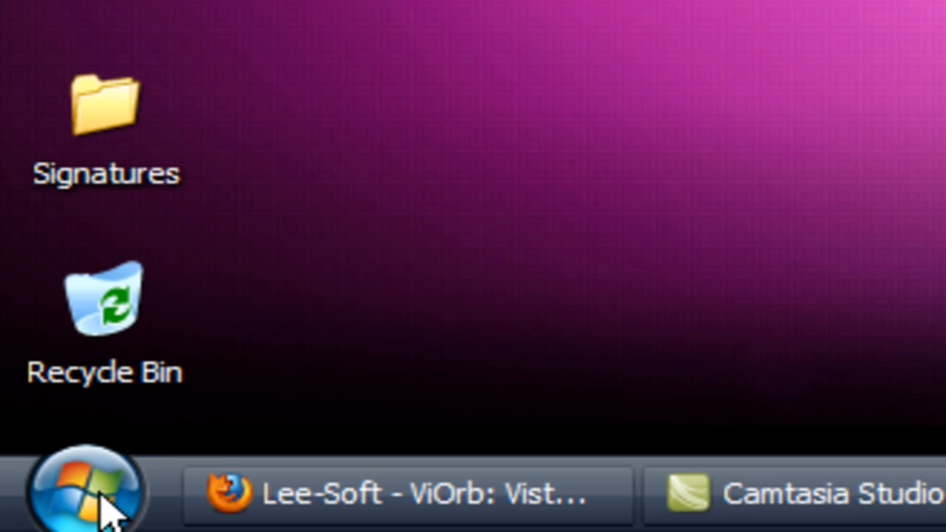
mouse_move(653, 222)
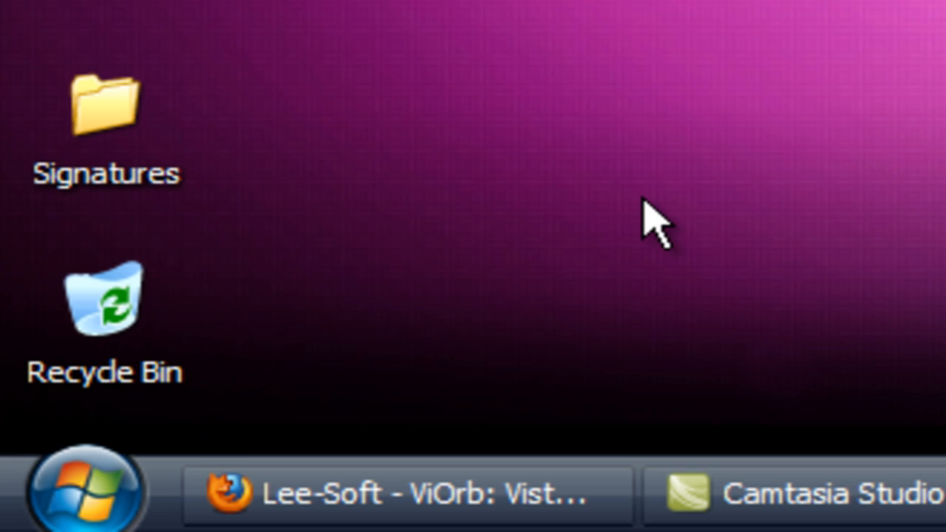
mouse_move(769, 45)
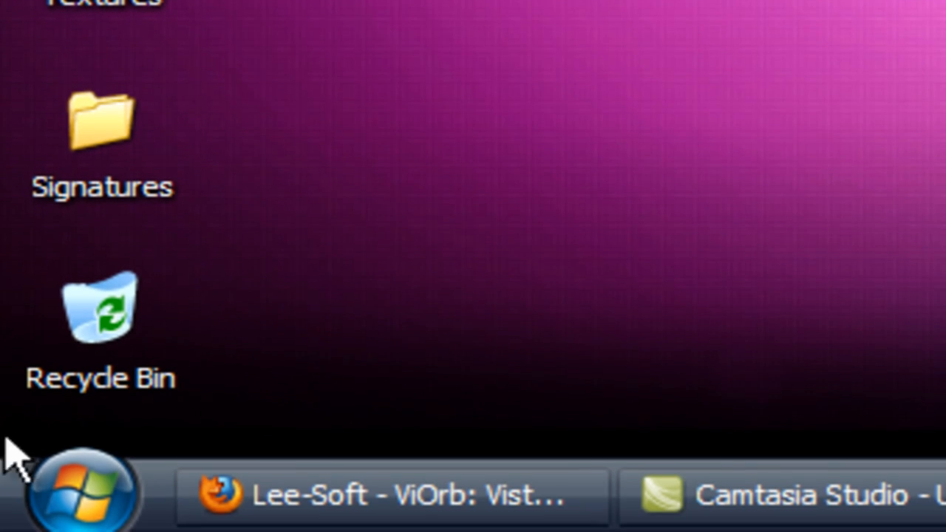
mouse_move(836, 210)
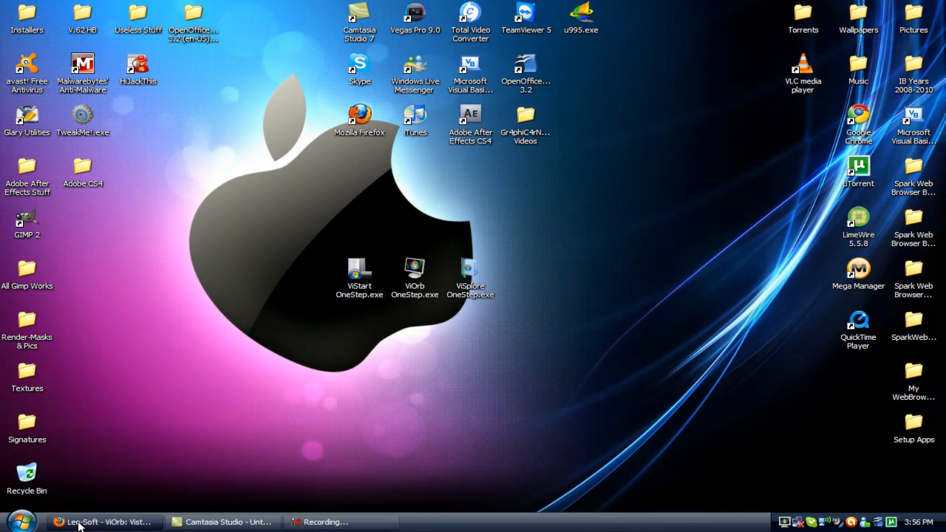
mouse_move(459, 525)
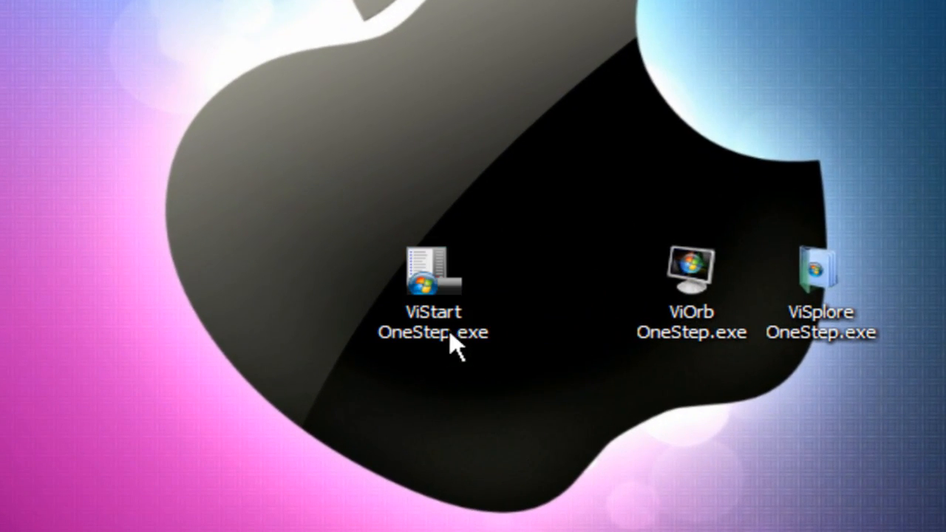
- Run ViStart, browse All Programs and back in its start menu, then show the power options
left_click(434, 283)
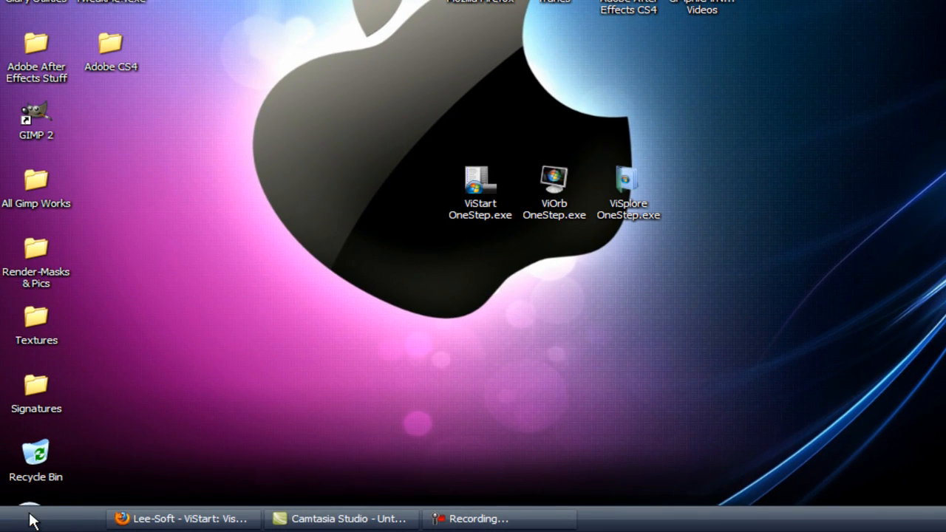
left_click(14, 518)
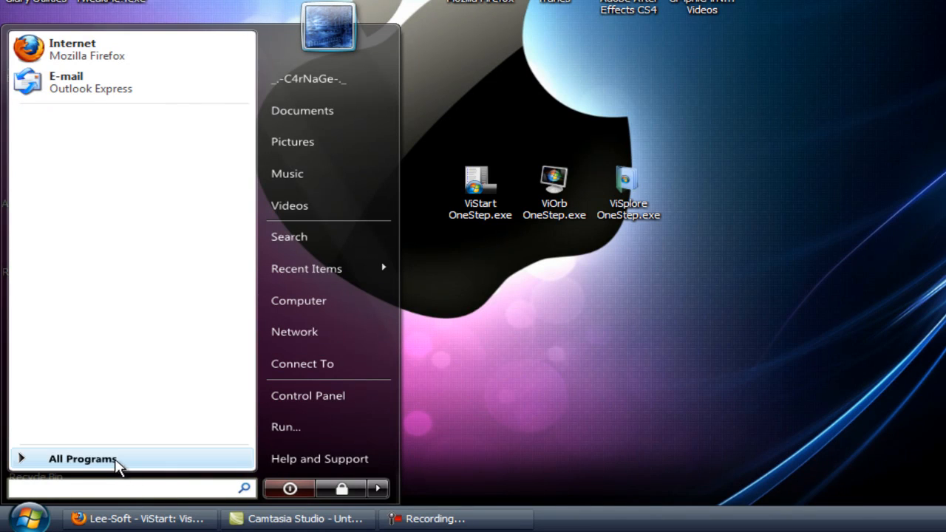
left_click(83, 459)
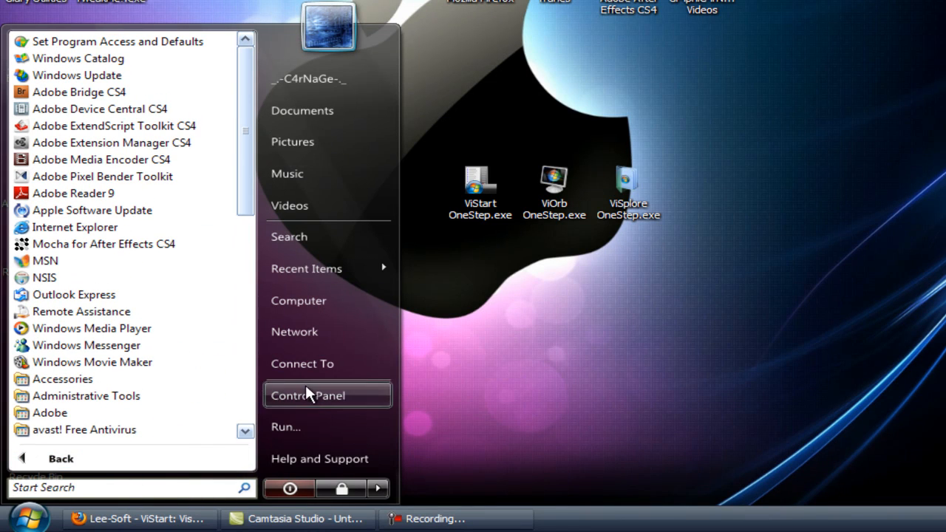
mouse_move(248, 140)
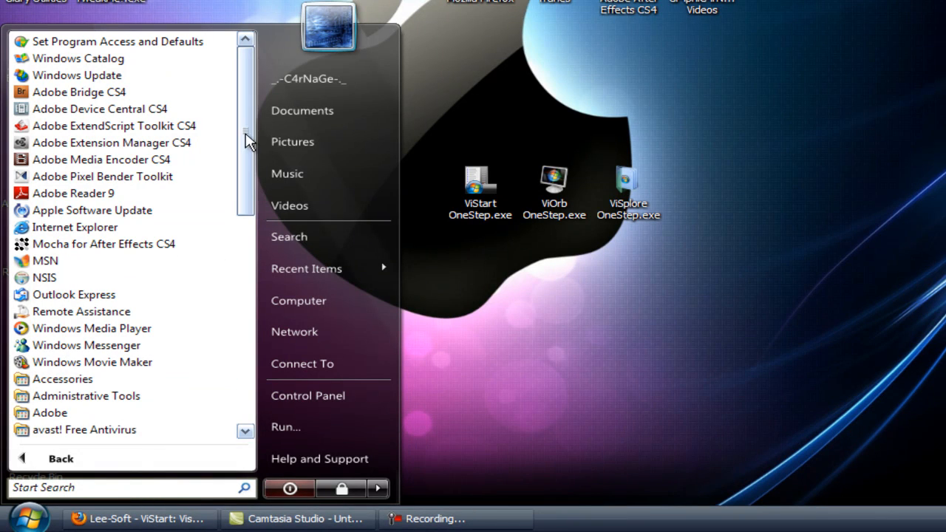
left_click(60, 458)
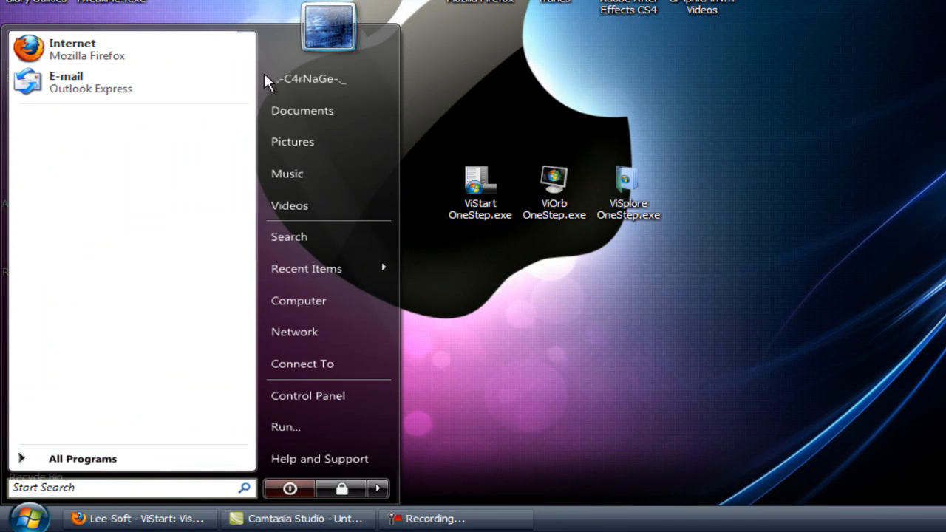
mouse_move(96, 207)
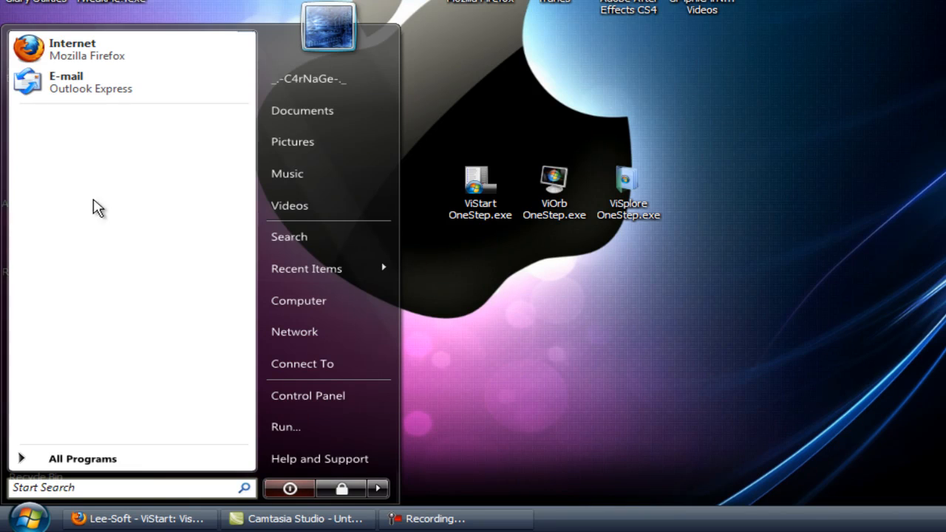
mouse_move(151, 89)
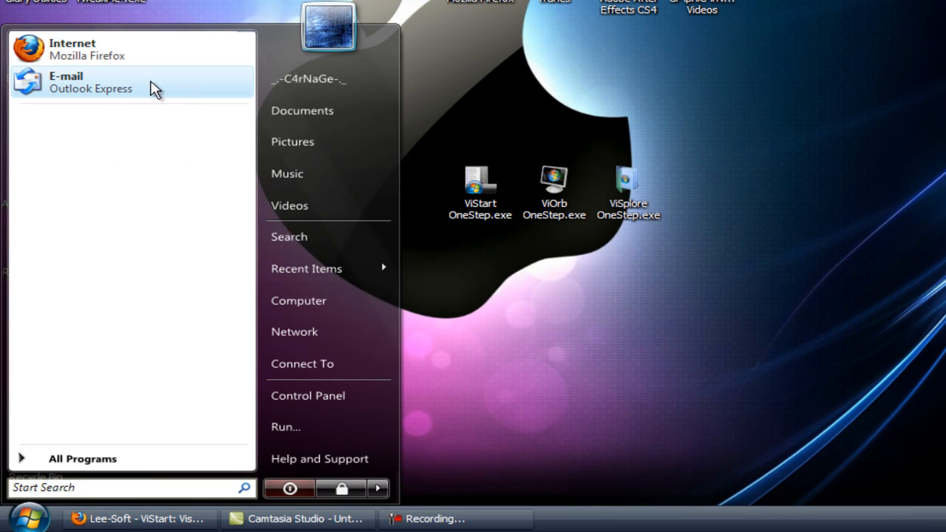
mouse_move(151, 216)
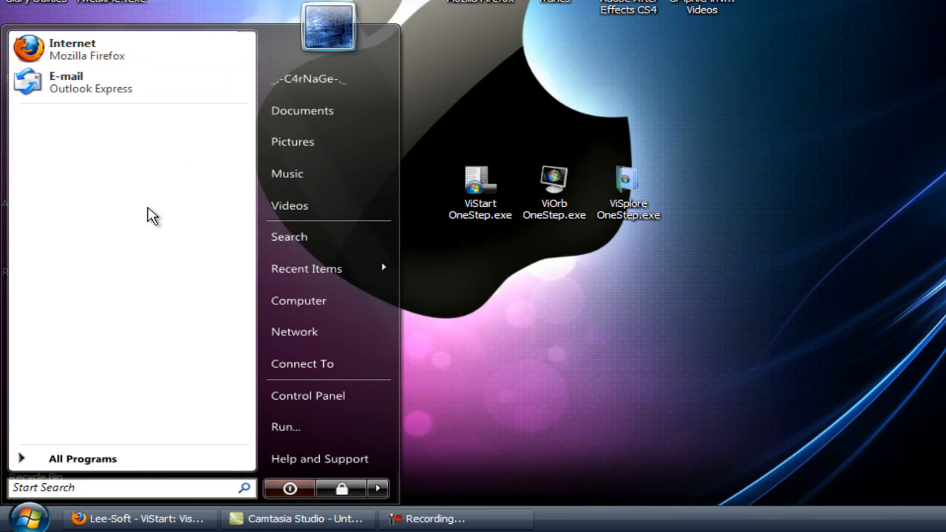
mouse_move(116, 313)
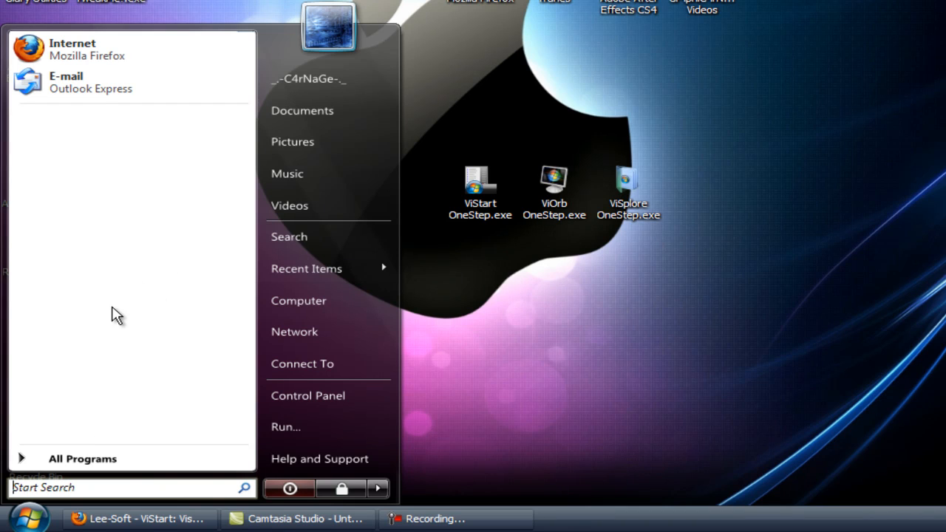
left_click(83, 458)
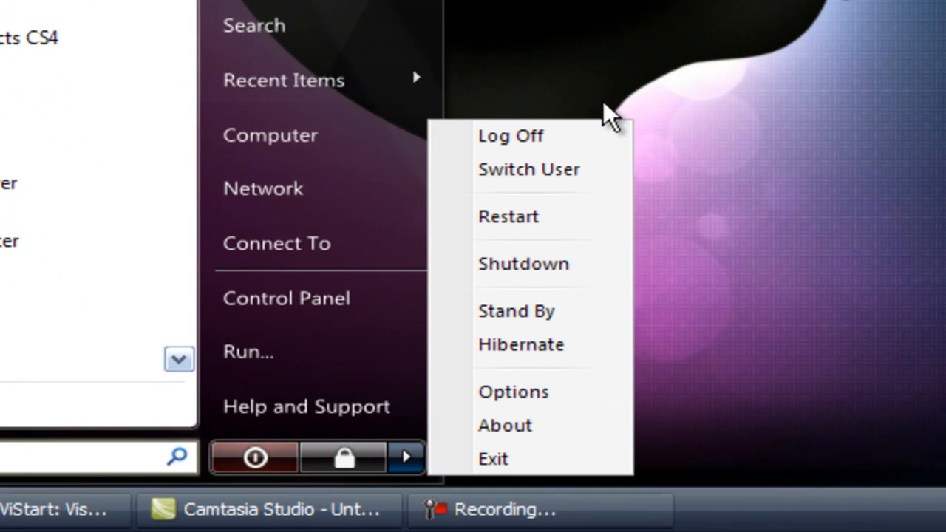
mouse_move(577, 263)
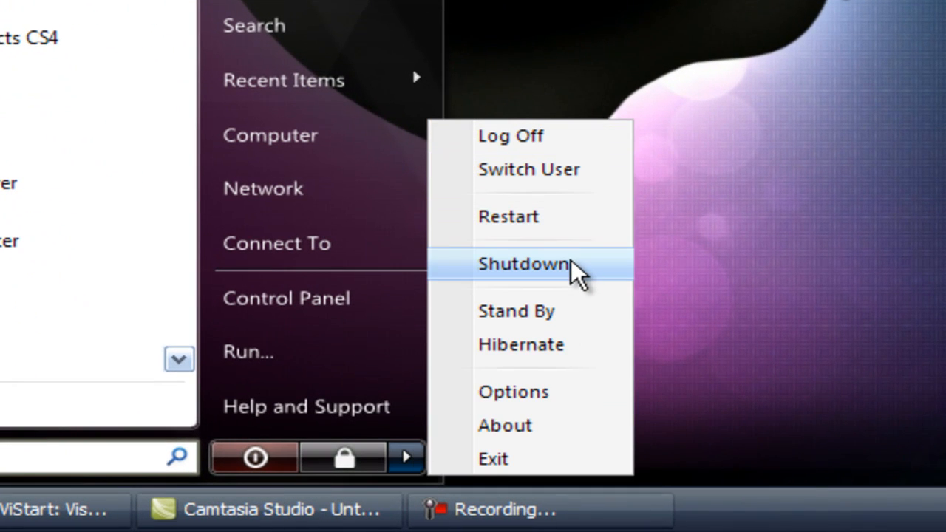
mouse_move(305, 405)
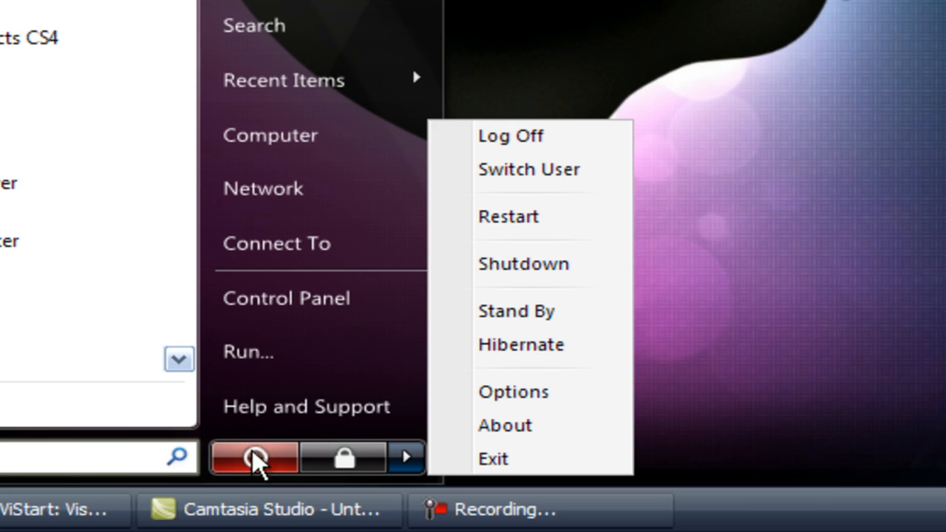
mouse_move(580, 278)
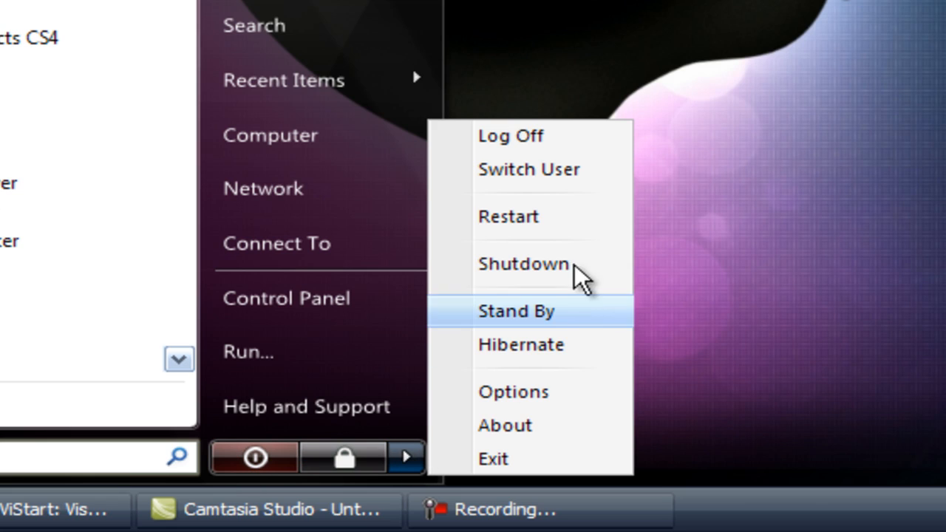
mouse_move(577, 278)
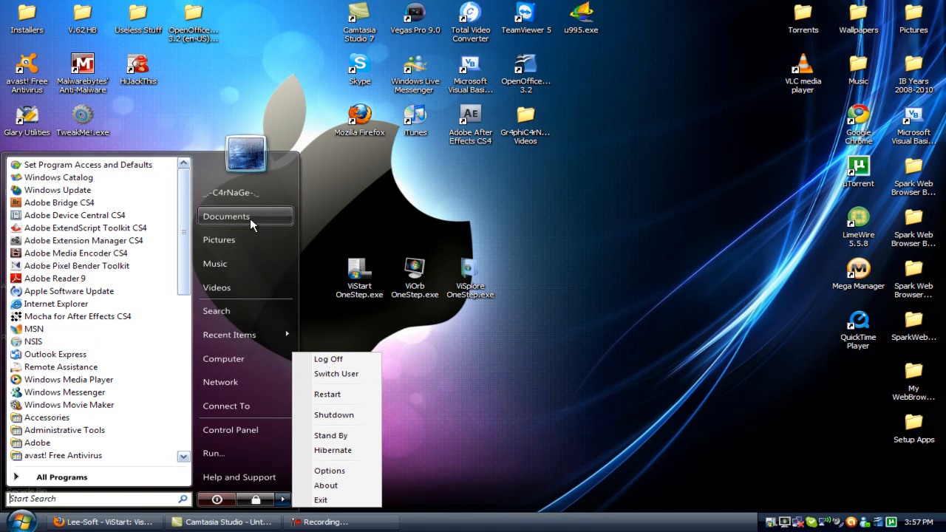
mouse_move(472, 378)
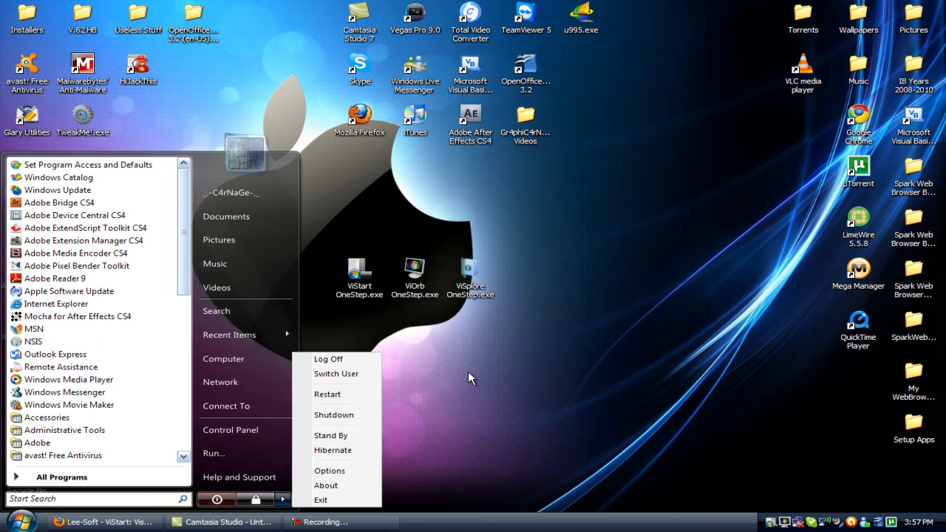
- Close the ViStart menu by clicking the taskbar
left_click(104, 522)
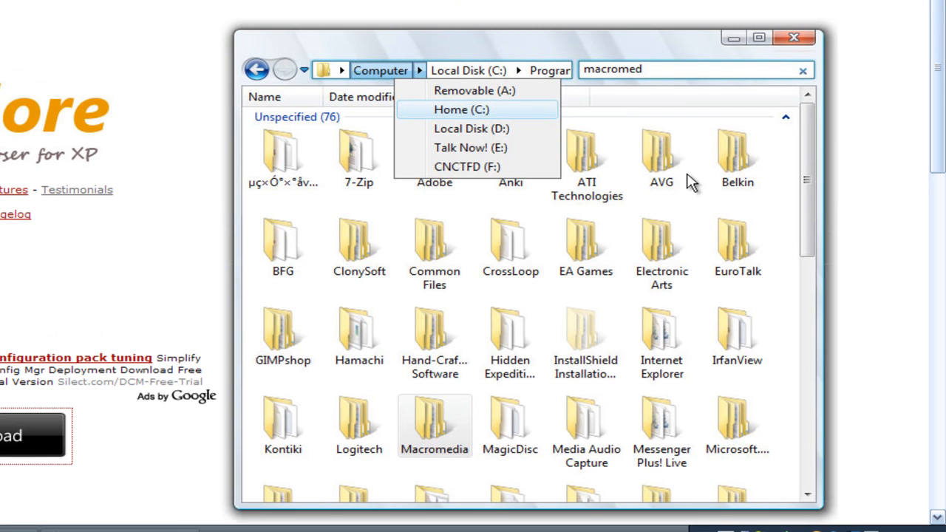
mouse_move(577, 93)
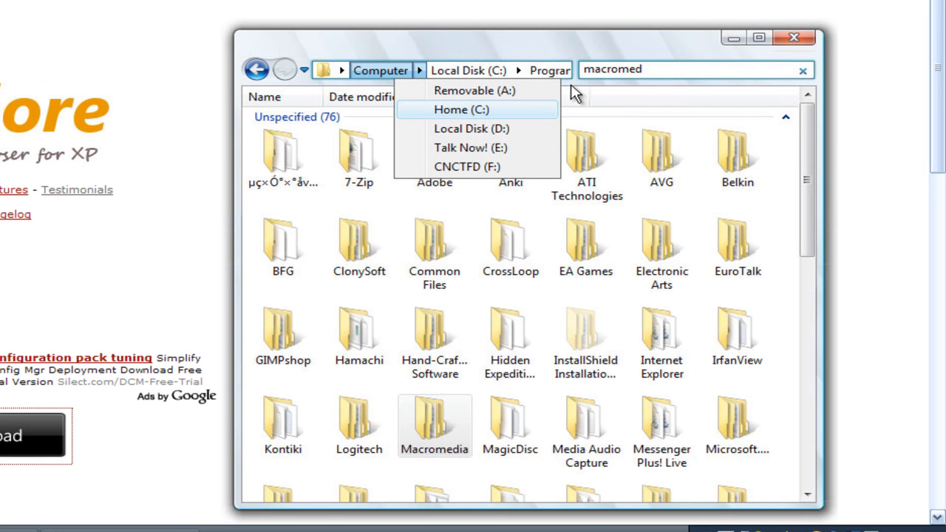
mouse_move(427, 80)
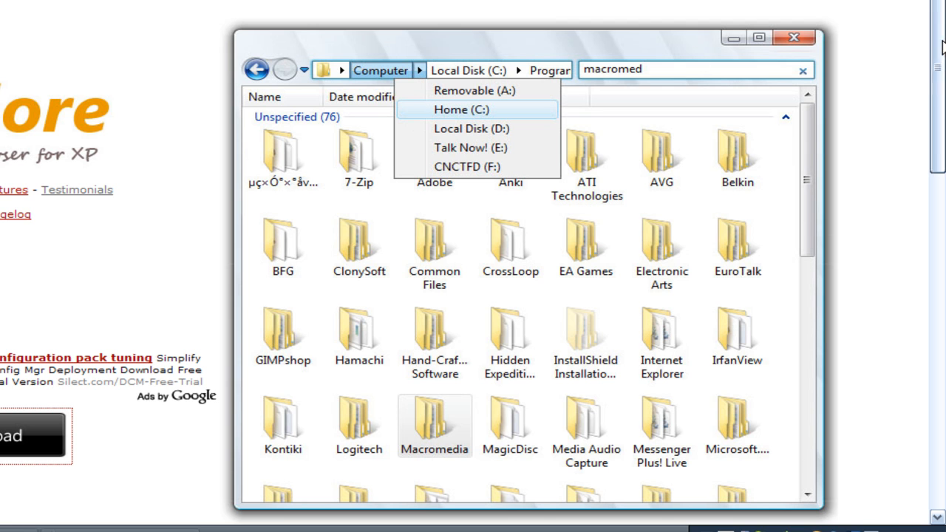
- Close the ViSplore Explorer window so the desktop with the OneStep installers shows
scroll("down", 3)
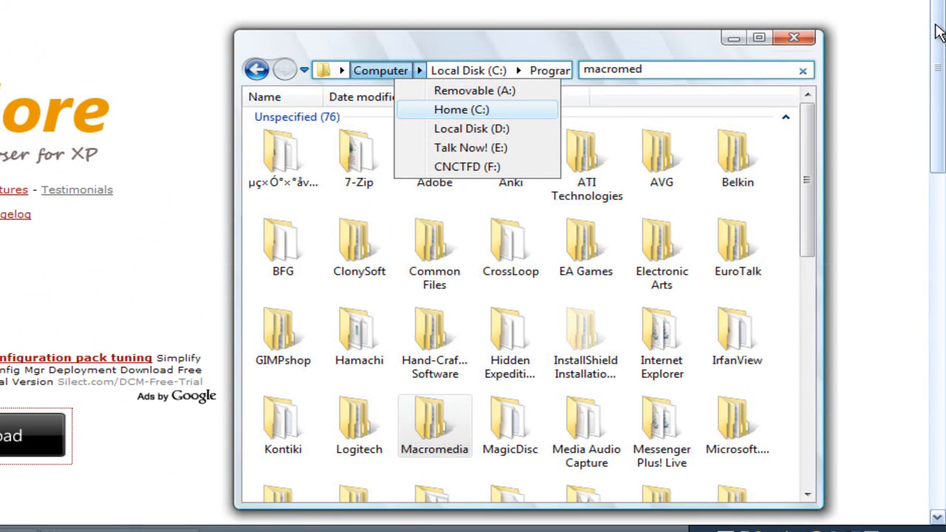
mouse_move(731, 136)
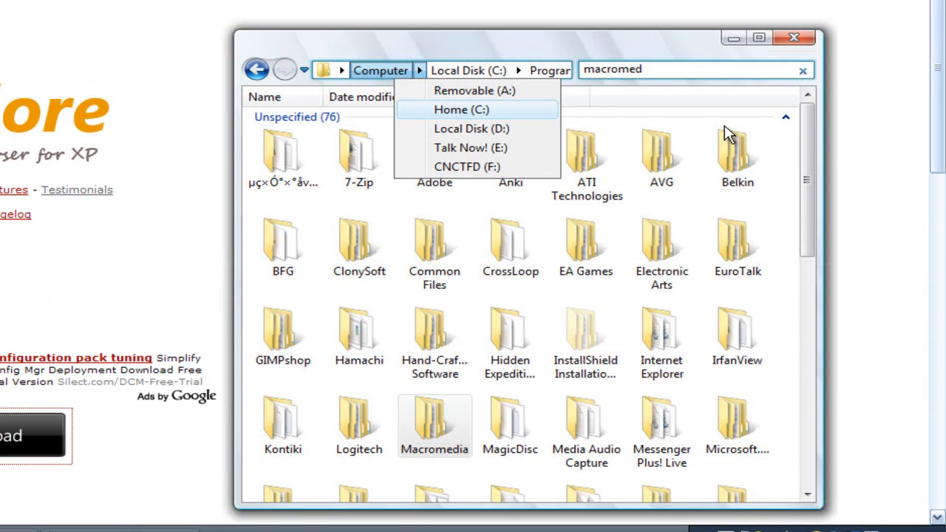
mouse_move(814, 3)
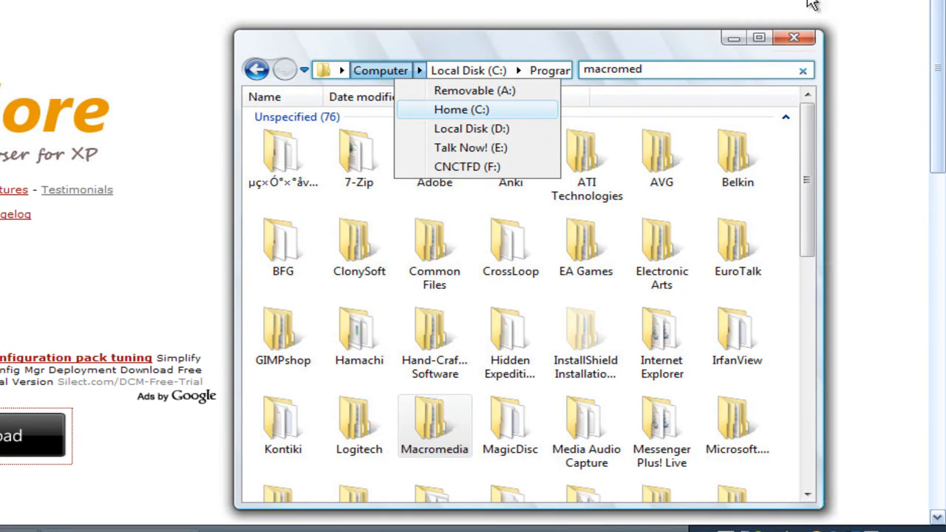
left_click(792, 38)
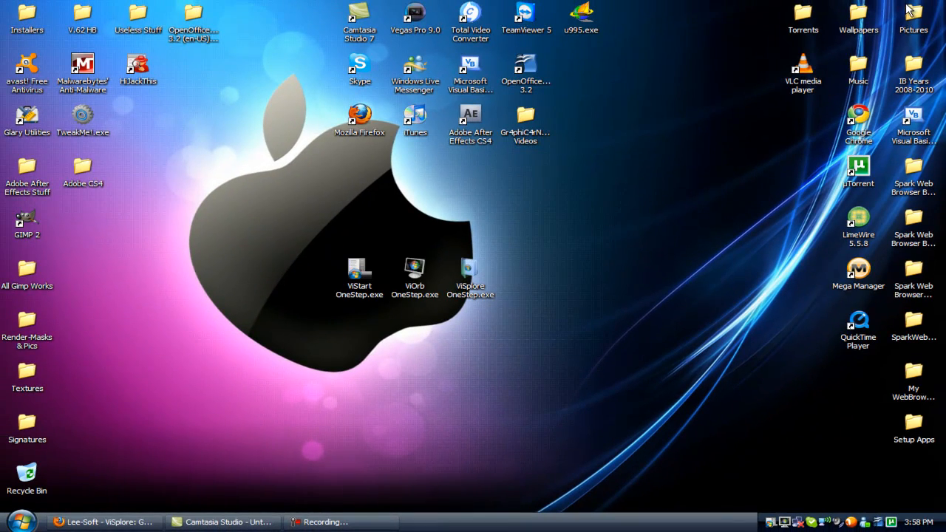
- Launch ViSplore OneStep.exe from the desktop and dismiss its tray welcome balloon
left_click(104, 522)
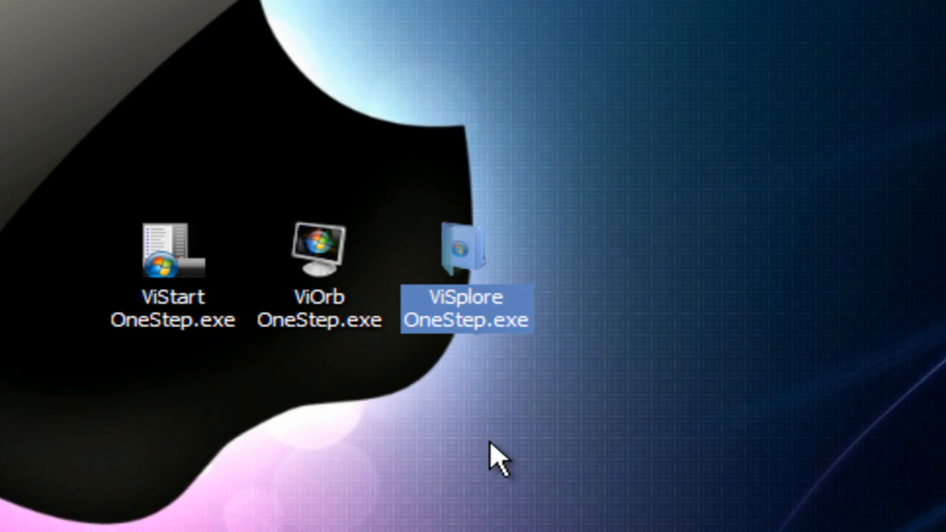
mouse_move(471, 306)
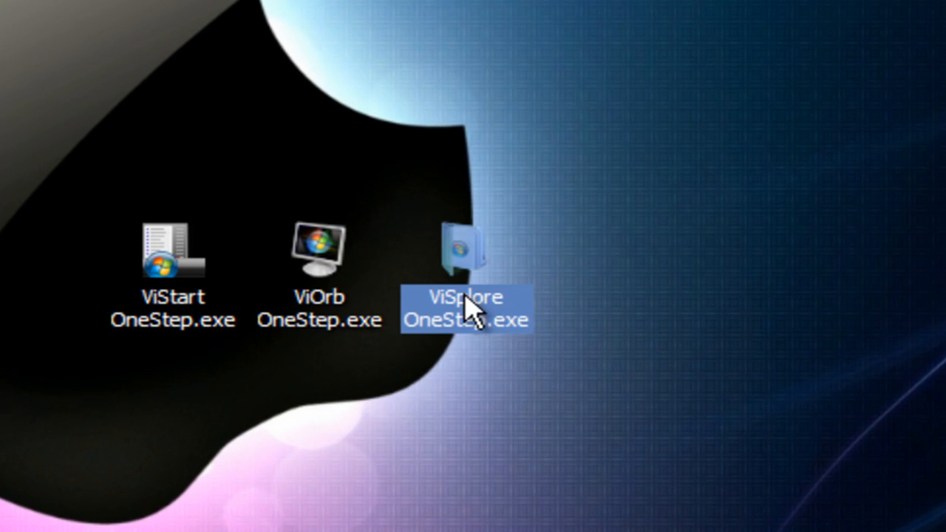
double_click(466, 258)
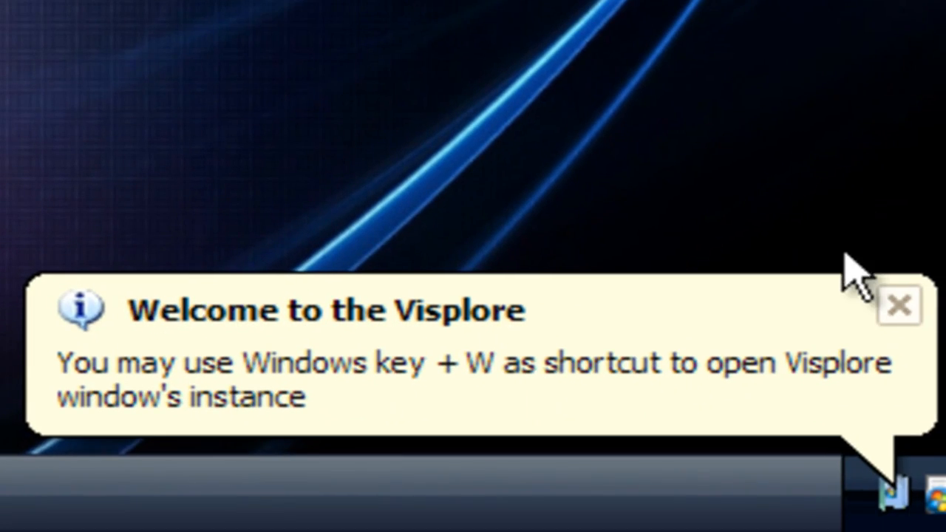
mouse_move(899, 306)
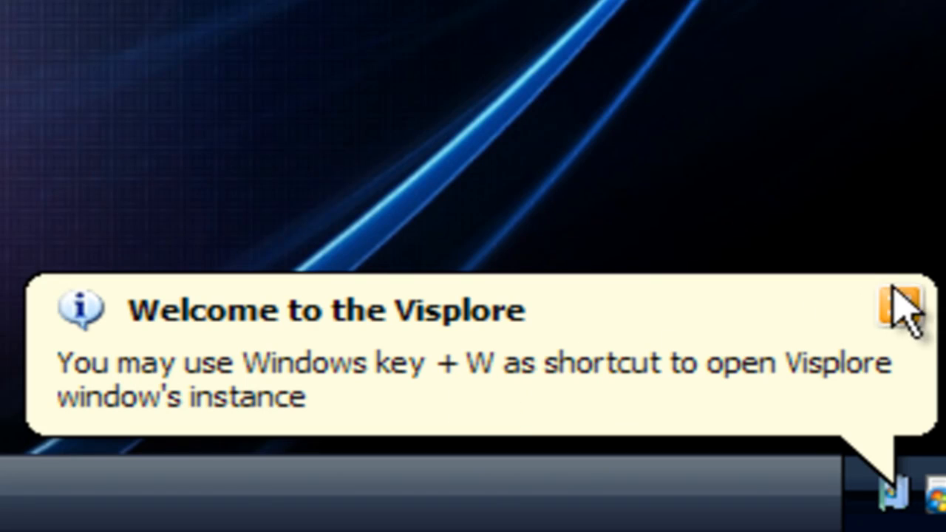
left_click(902, 306)
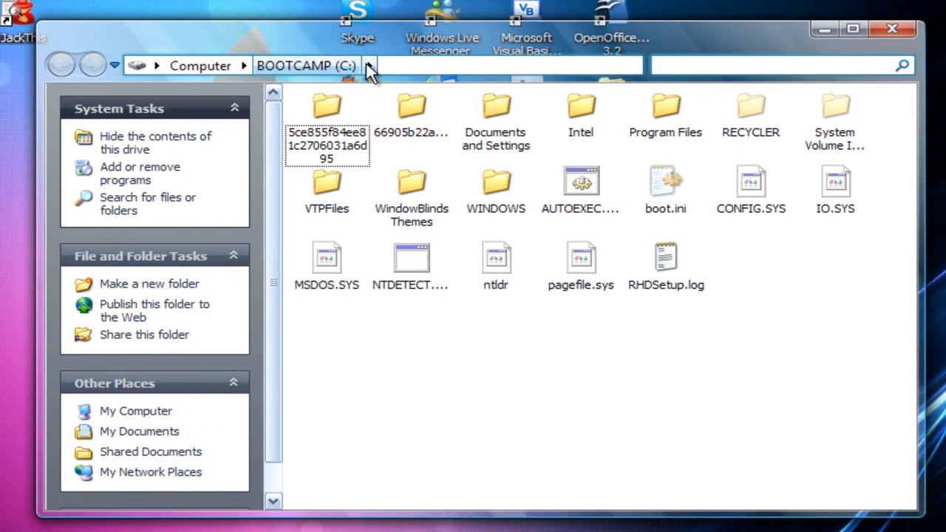
- Use the BOOTCAMP (C:) breadcrumb arrow to enter the WINDOWS folder and look through it
left_click(370, 65)
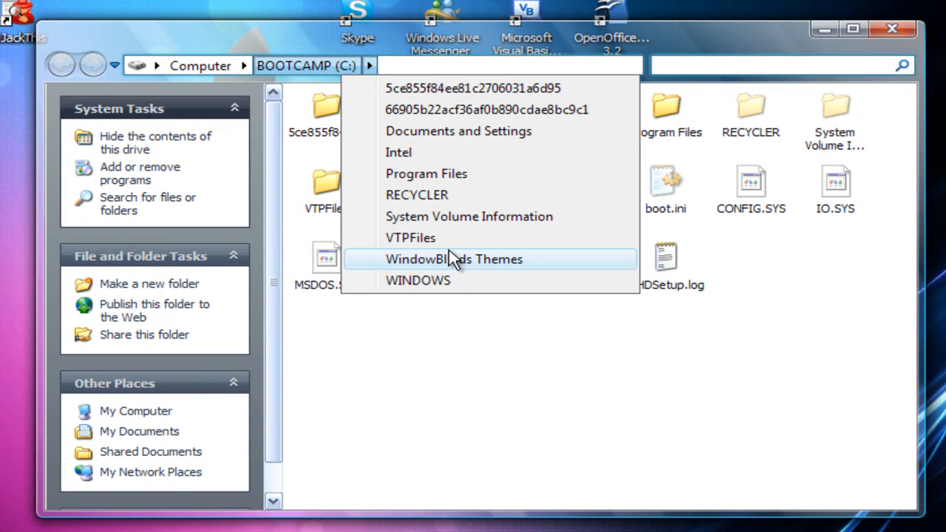
left_click(417, 281)
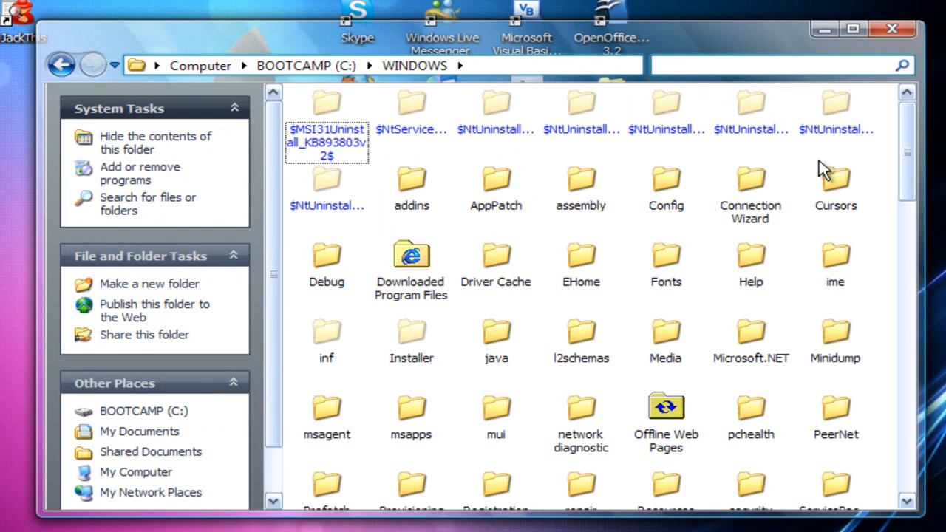
scroll("down", 3)
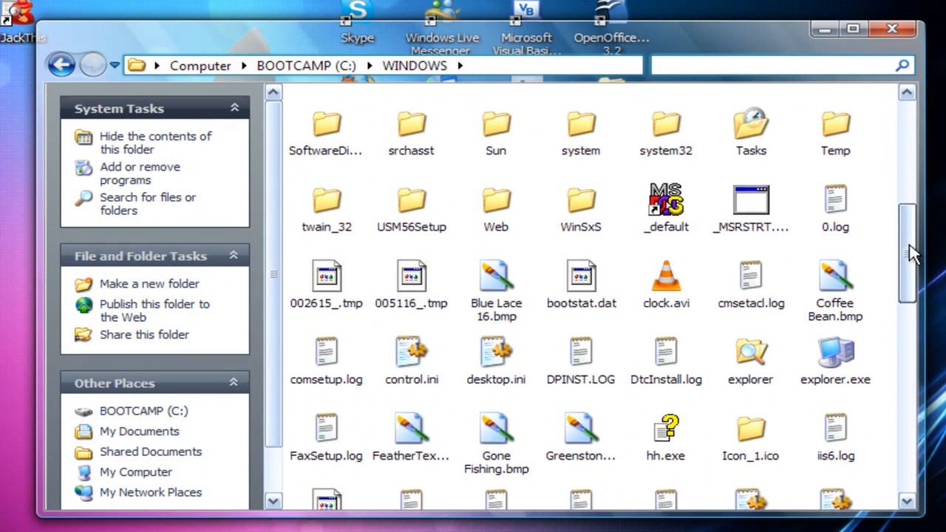
scroll("up", 3)
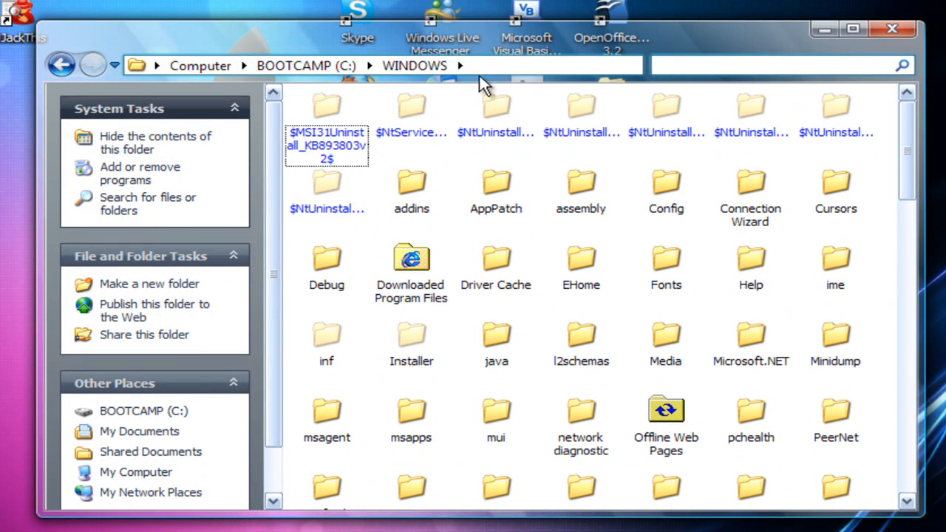
- Expand the WINDOWS breadcrumb list and scroll through its subfolders
left_click(460, 65)
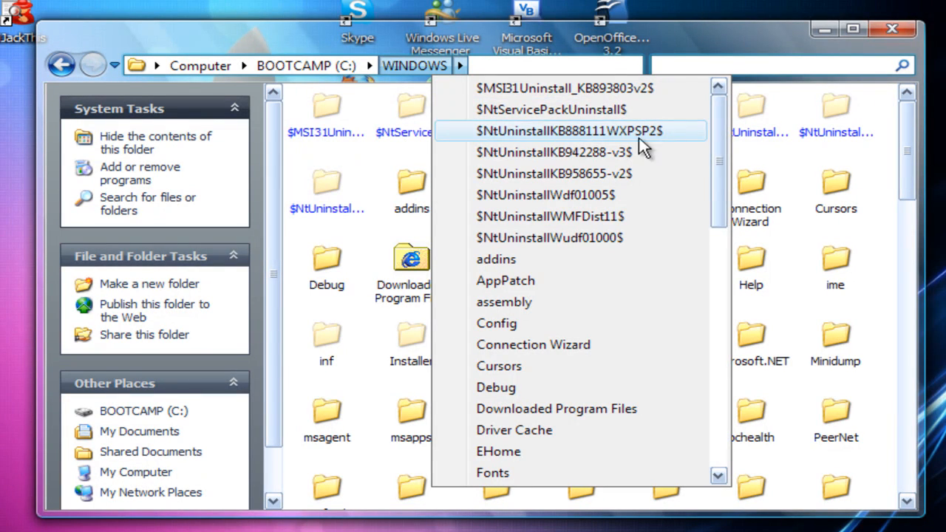
scroll("down", 3)
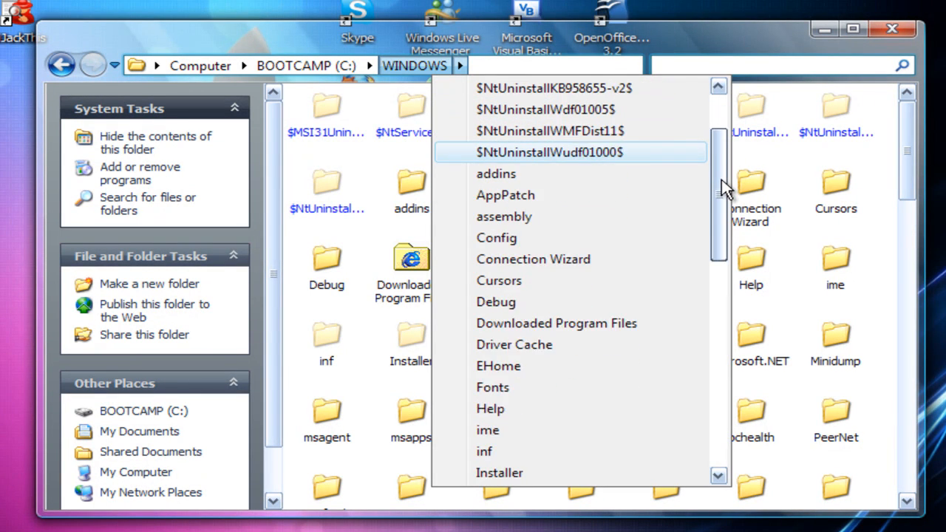
scroll("down", 3)
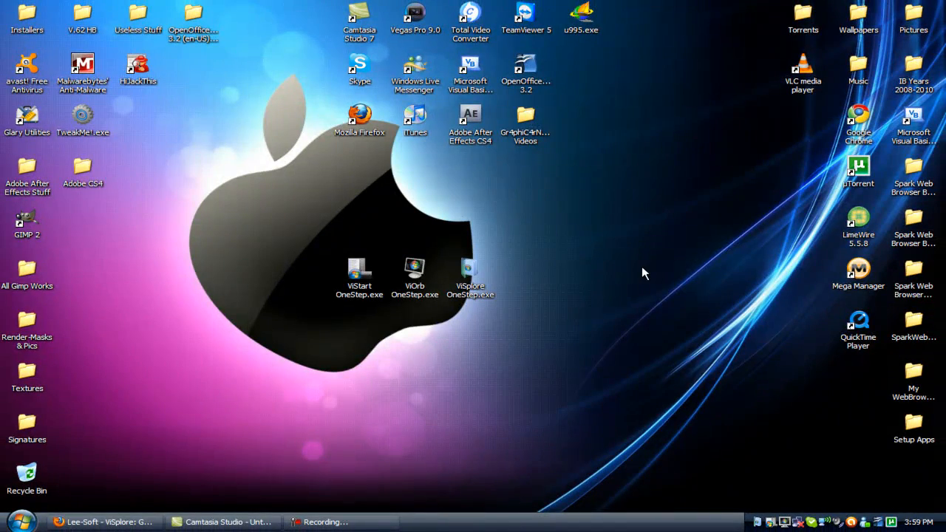
- Untick Default File Manager in ViSplore's tray menu and check Start > Computer opens classic My Computer
right_click(757, 524)
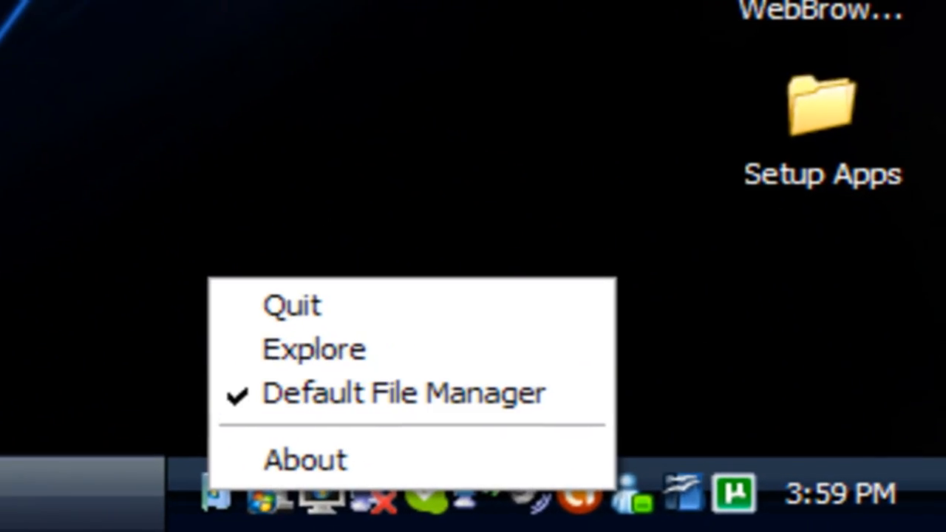
left_click(18, 520)
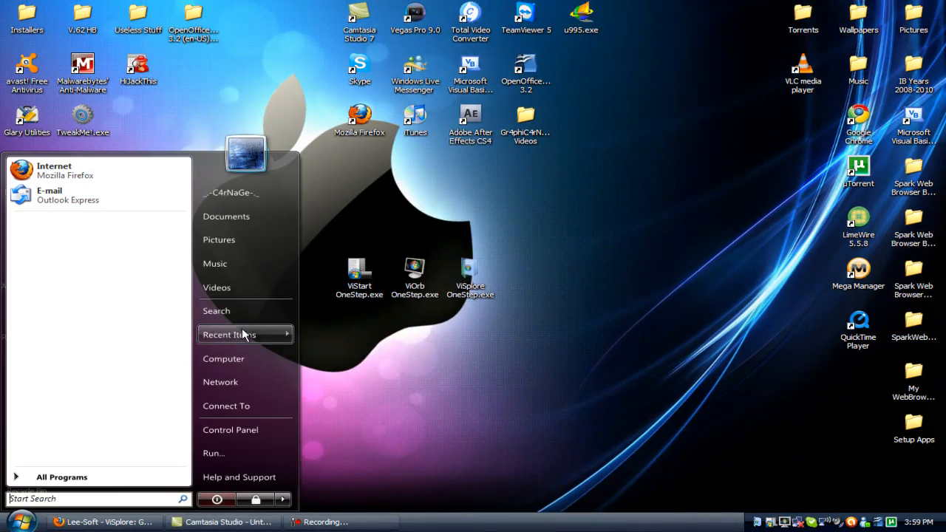
left_click(223, 359)
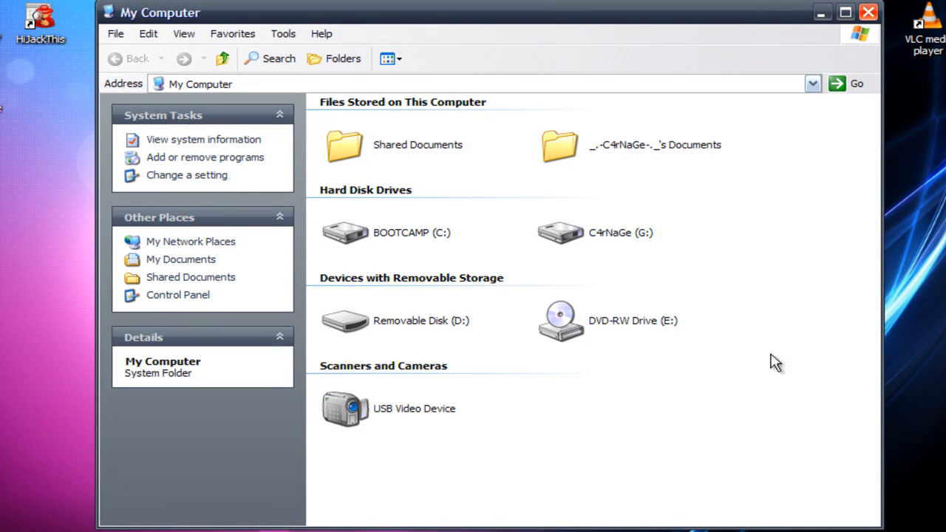
mouse_move(613, 413)
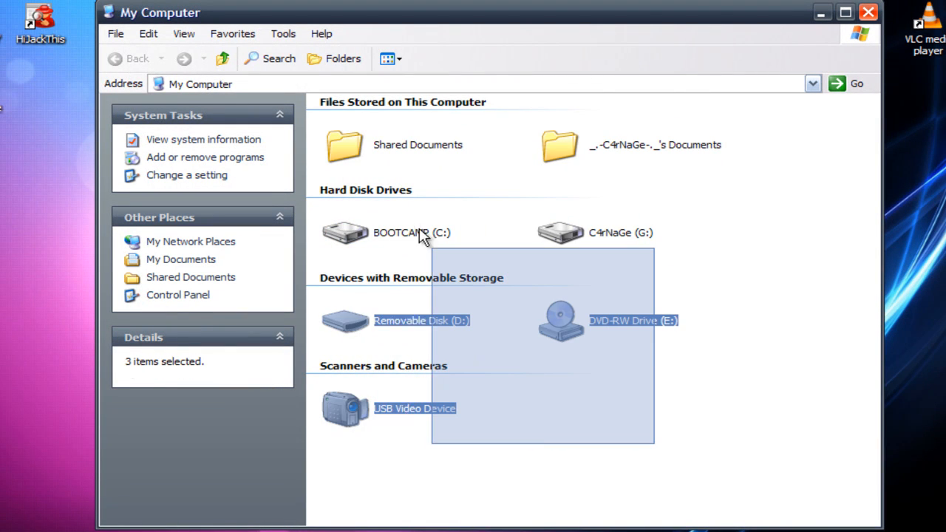
left_click(627, 425)
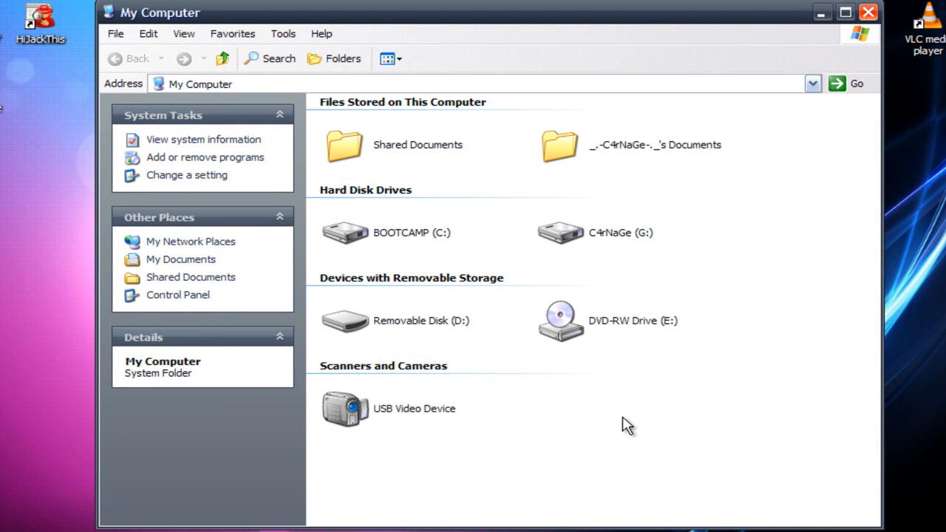
mouse_move(836, 62)
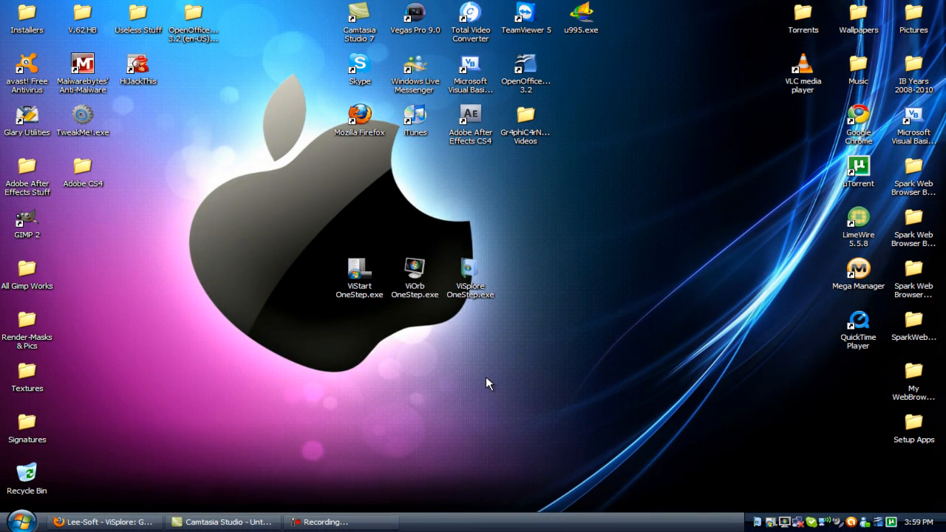
mouse_move(299, 204)
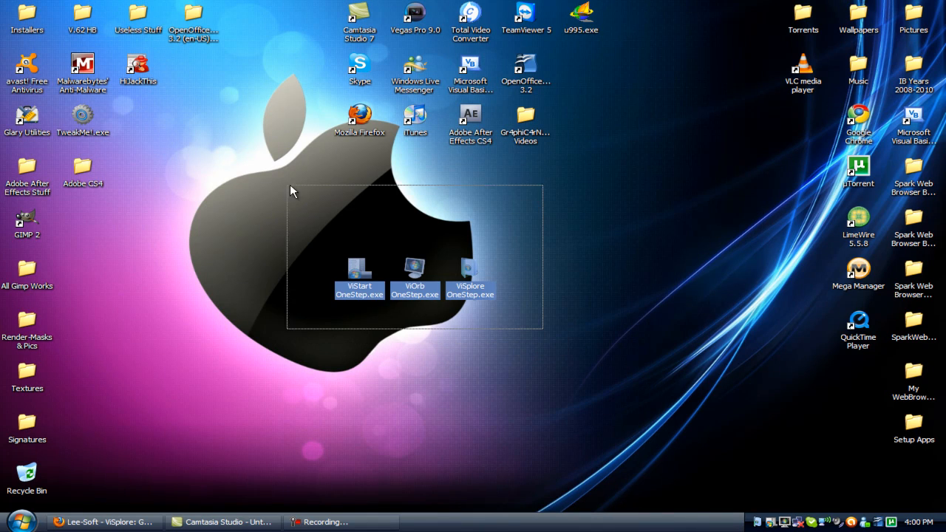
- Select ViStart, ViOrb and ViSplore OneStep.exe together on the desktop
left_click(314, 230)
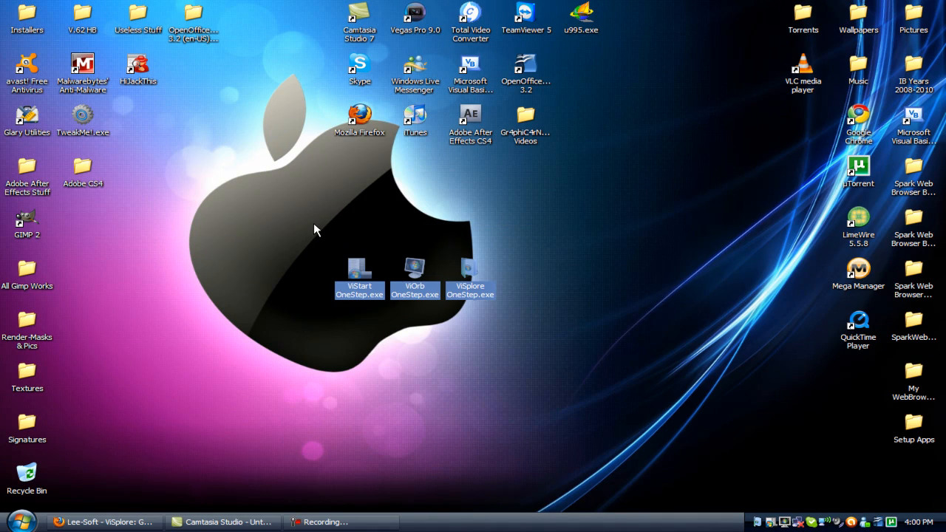